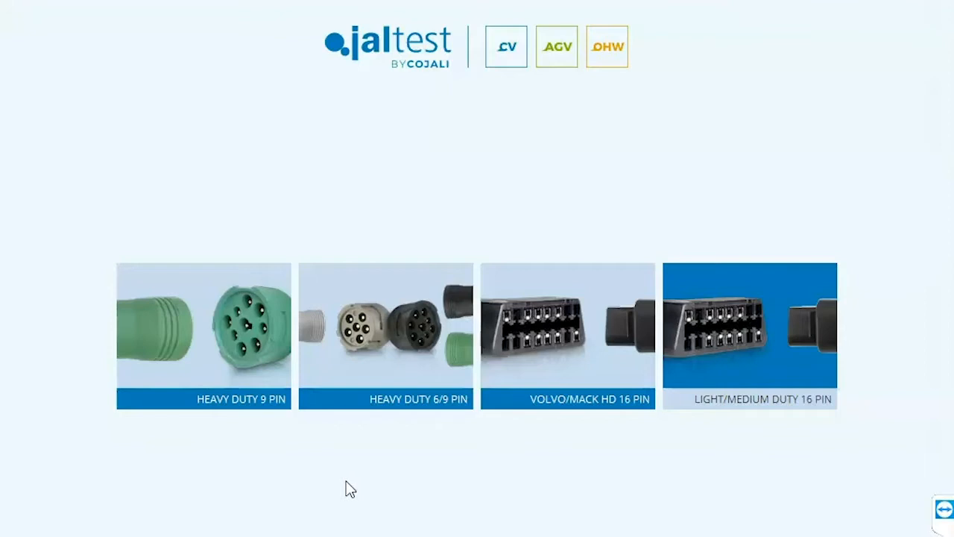
- Run System Scan + Read Fault Codes through the HEAVY DUTY 9 PIN connector, detecting 20 systems
click(203, 335)
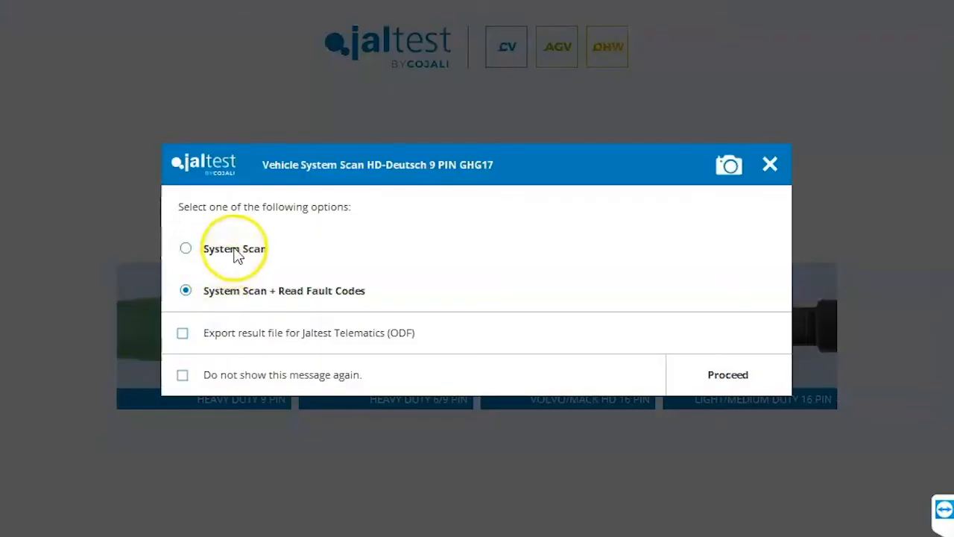
mouse_move(234, 291)
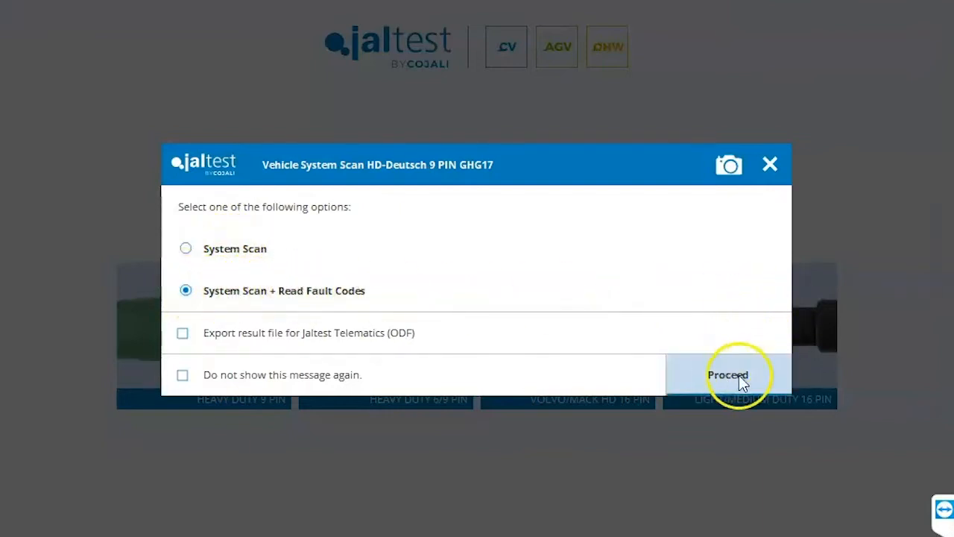
click(726, 374)
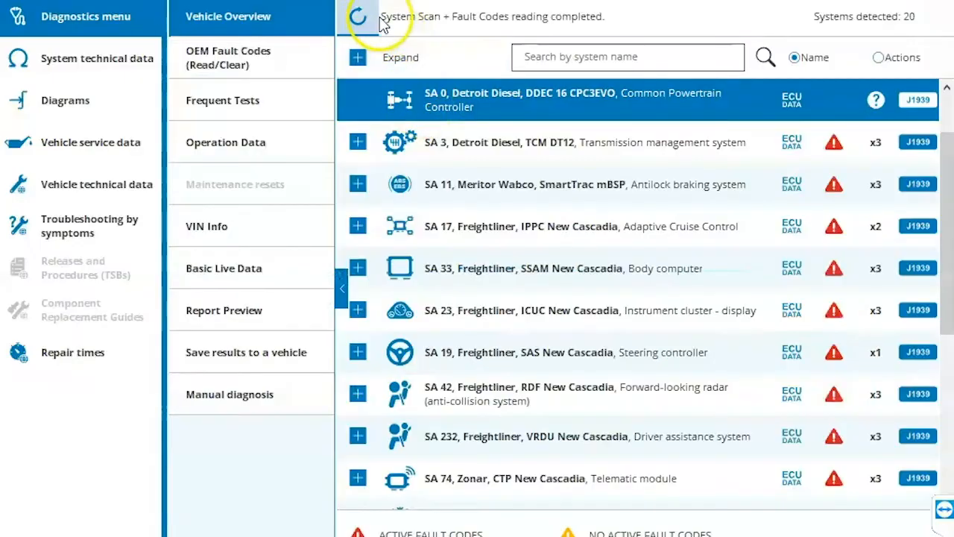
mouse_move(515, 19)
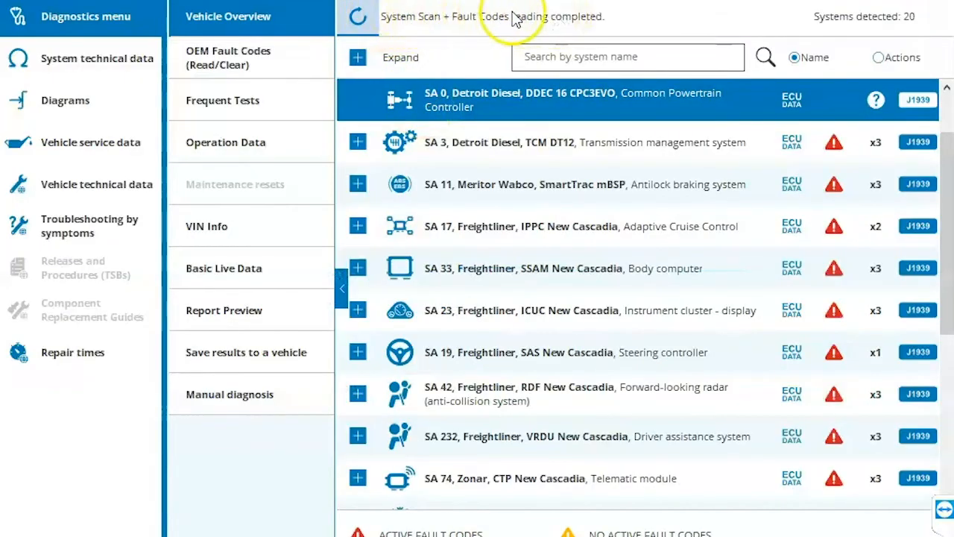
mouse_move(913, 26)
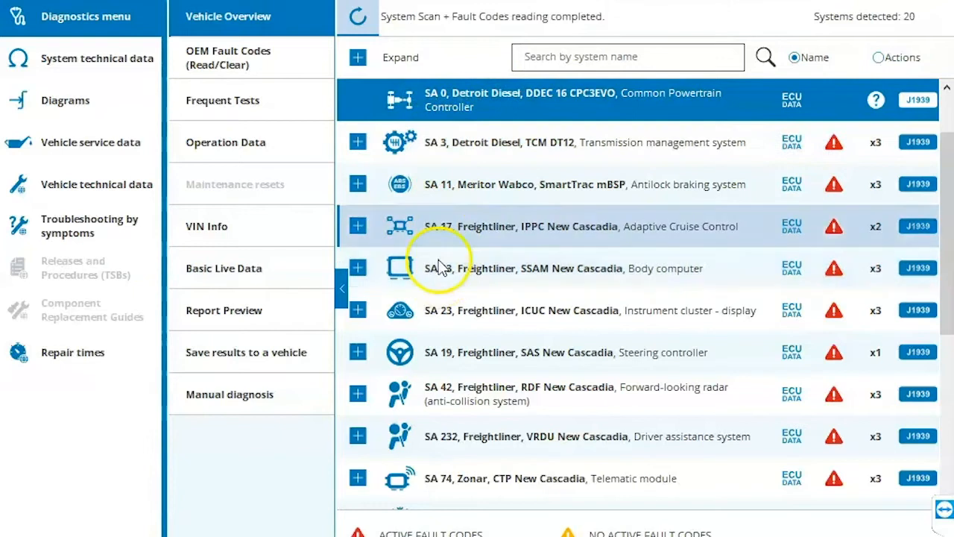
mouse_move(470, 104)
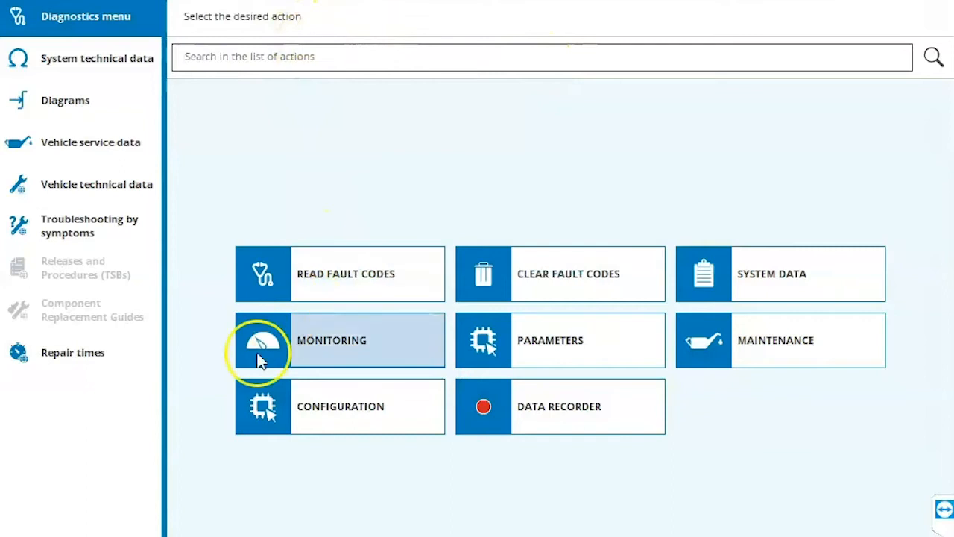
mouse_move(560, 273)
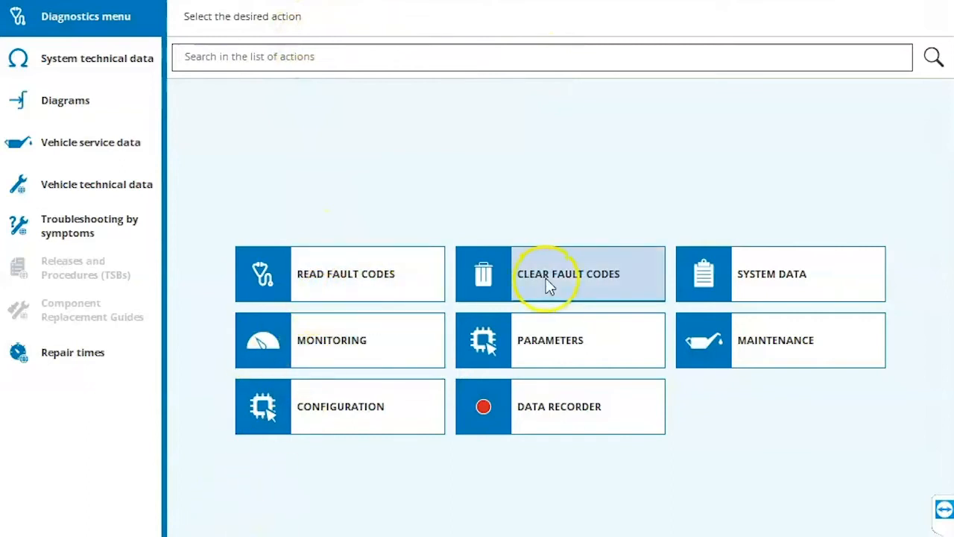
mouse_move(361, 340)
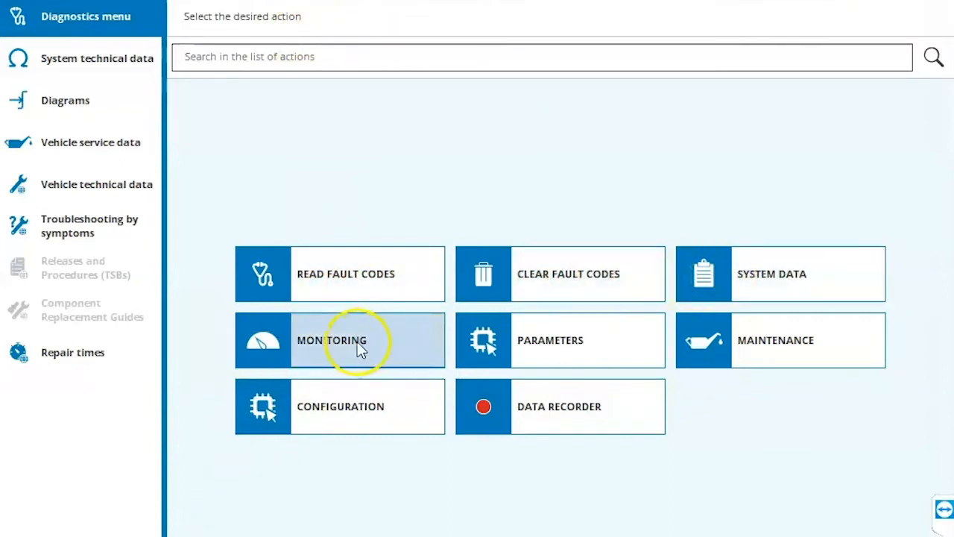
mouse_move(781, 340)
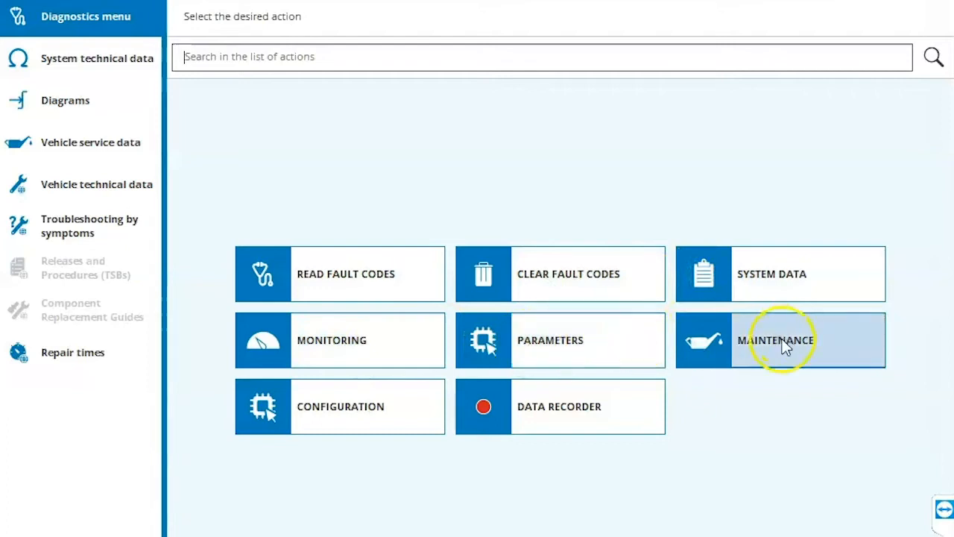
mouse_move(566, 429)
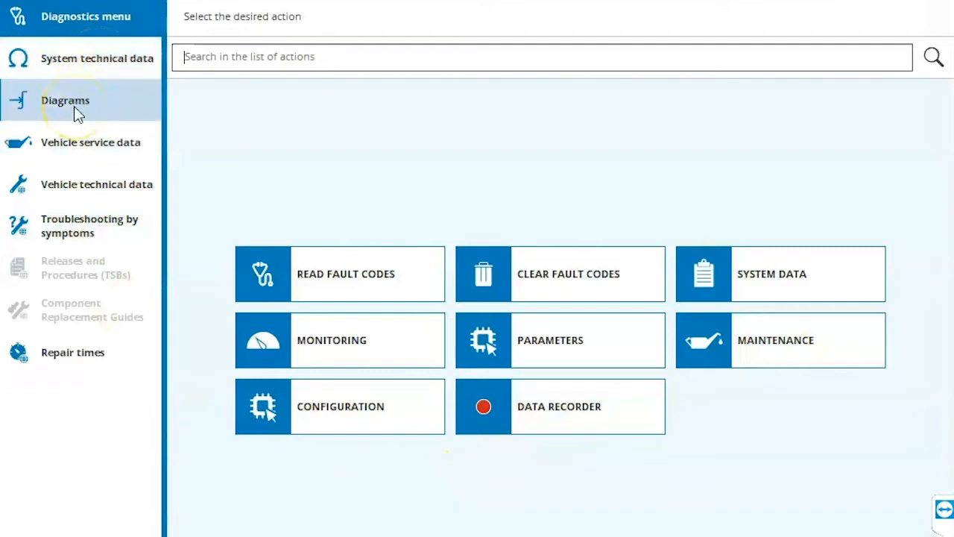
mouse_move(11, 171)
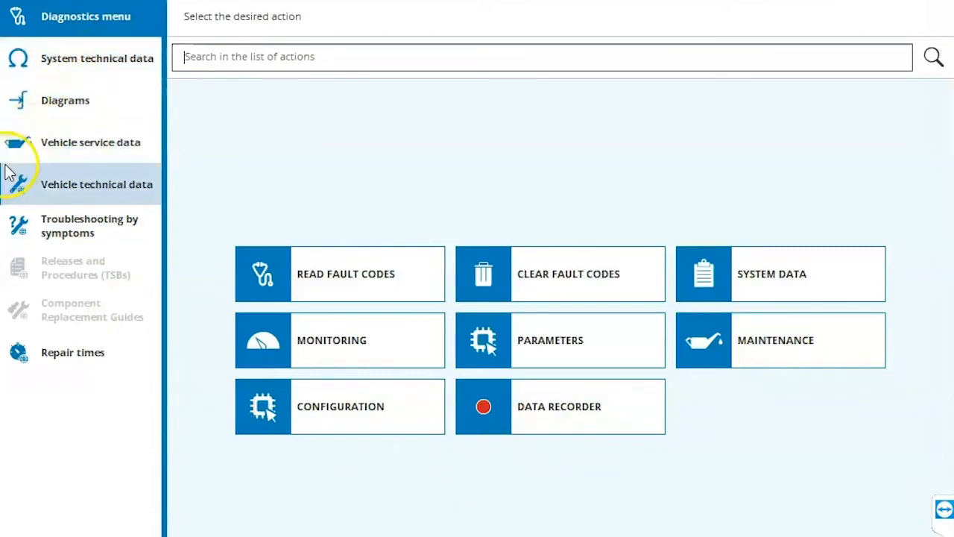
mouse_move(26, 226)
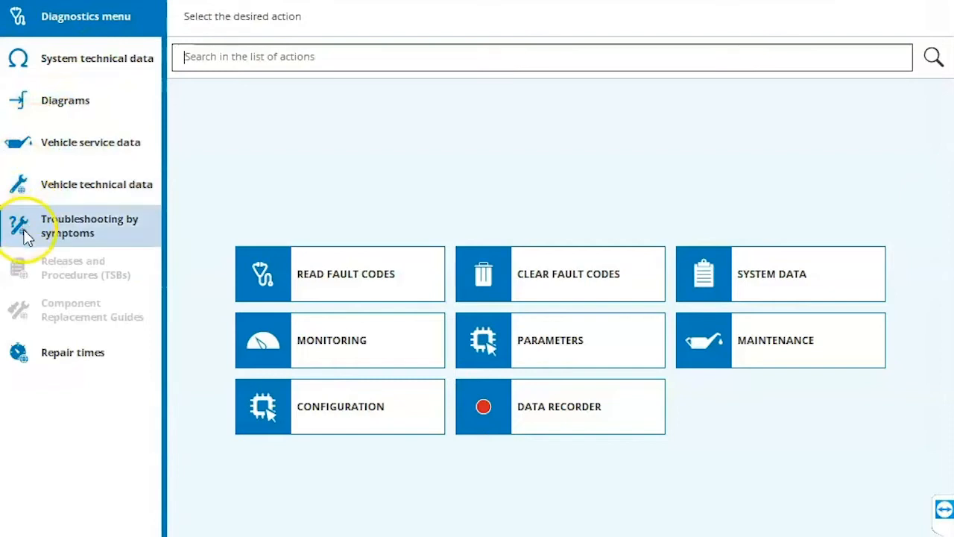
mouse_move(37, 184)
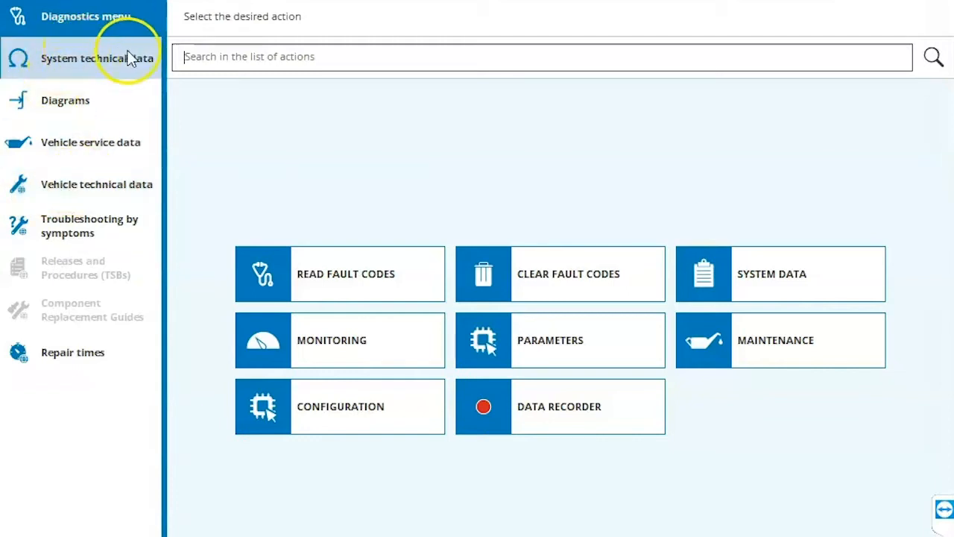
- Show the System technical data with the vehicle's Components list
click(96, 58)
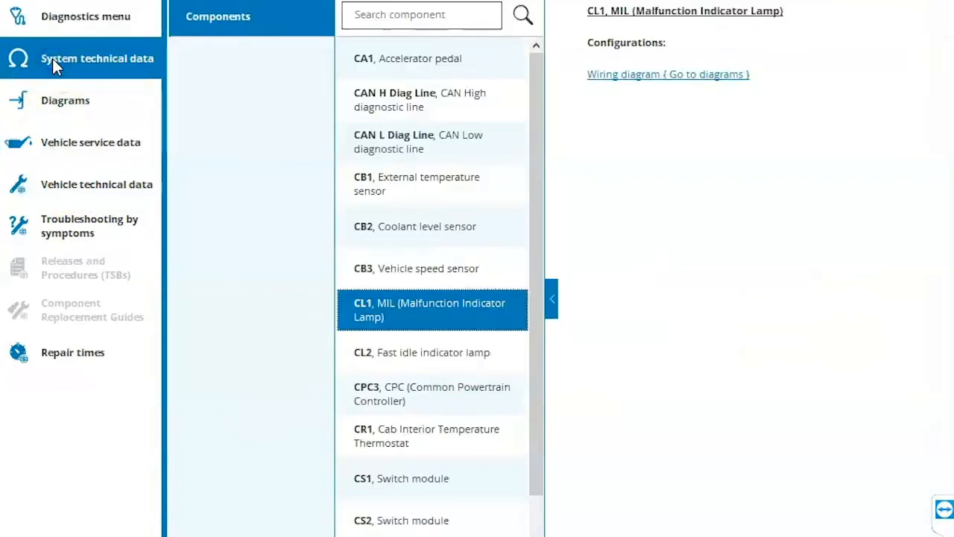
mouse_move(462, 243)
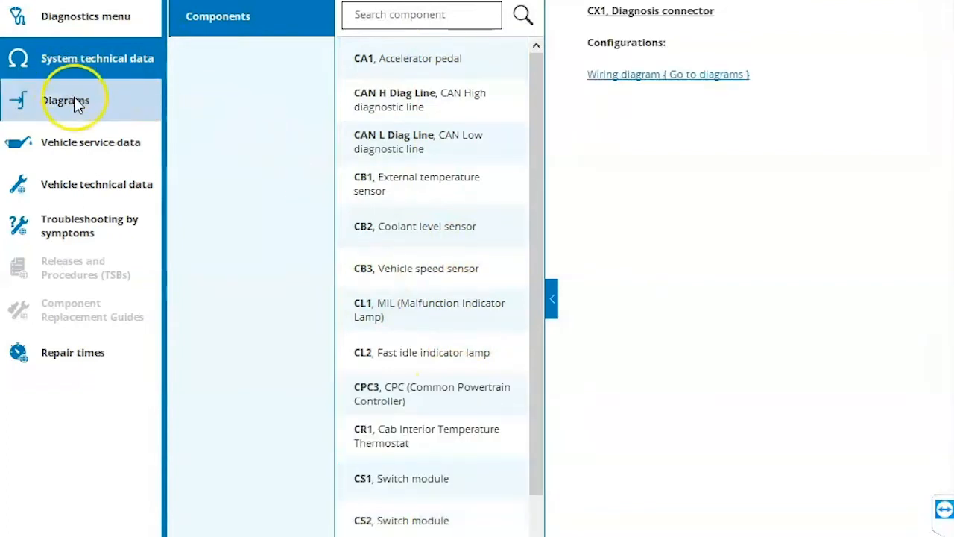
- Browse the DDEC 16 CPC3EVO wiring diagram and bring up the Symbology in diagrams guide
click(667, 74)
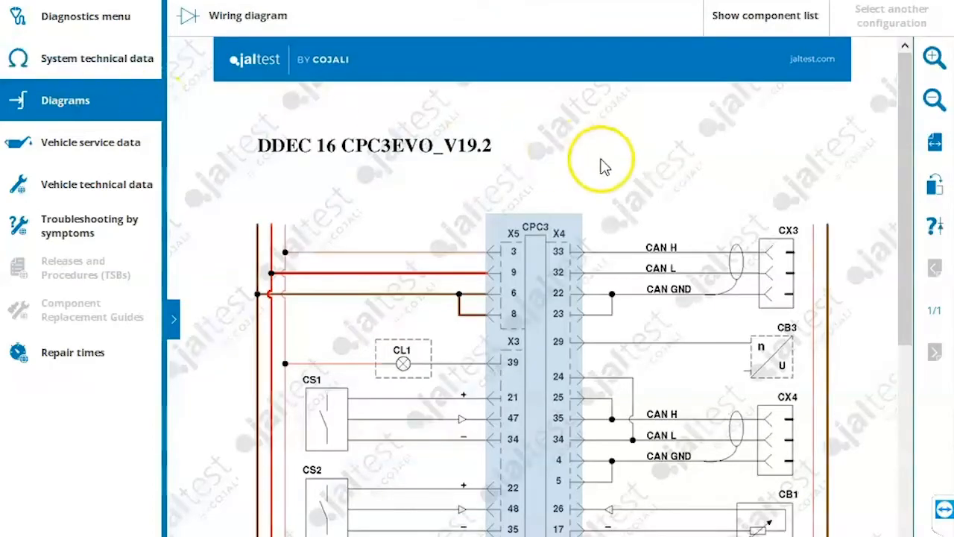
scroll(down, 3)
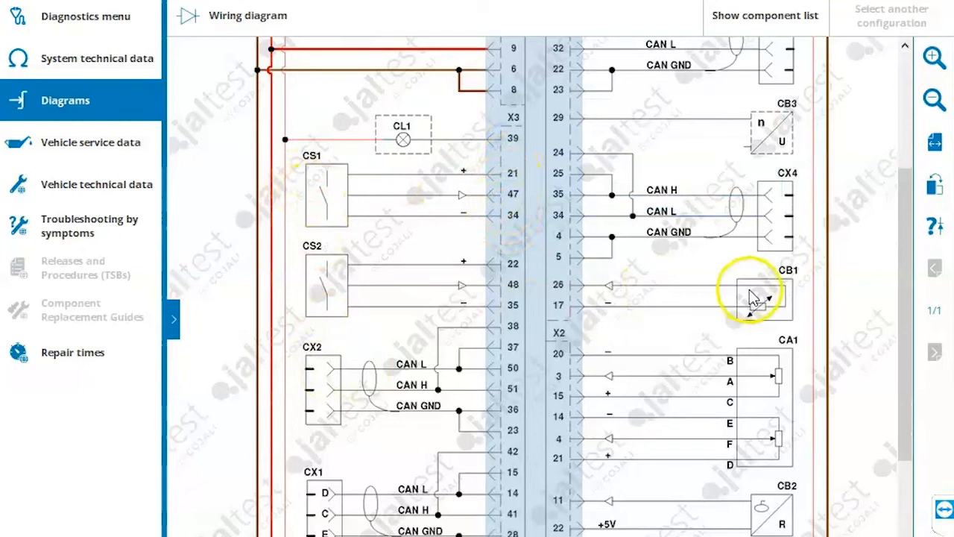
scroll(down, 3)
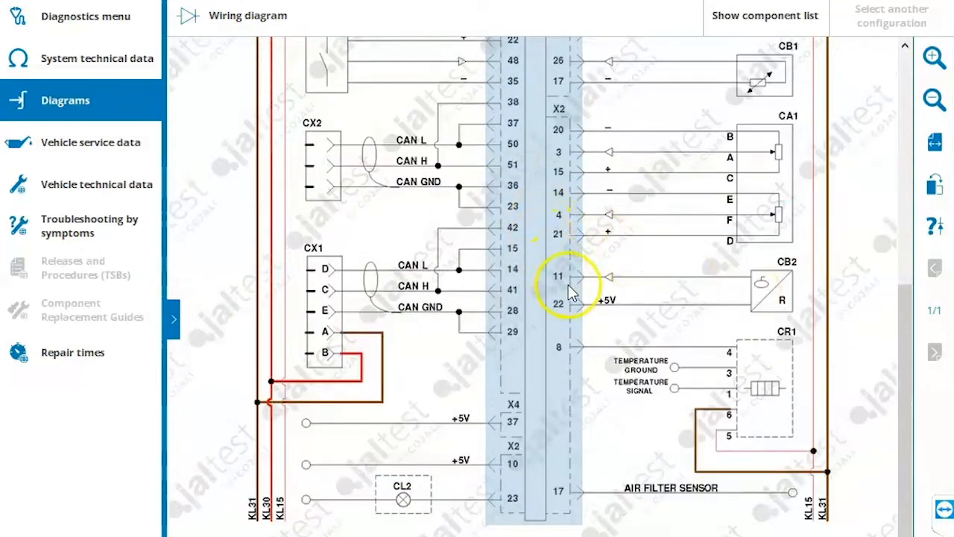
scroll(up, 3)
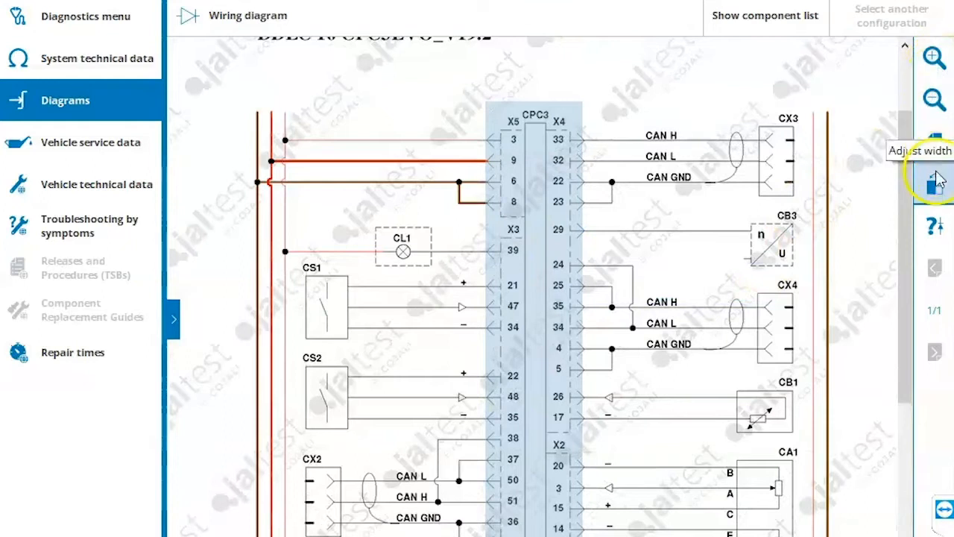
mouse_move(934, 224)
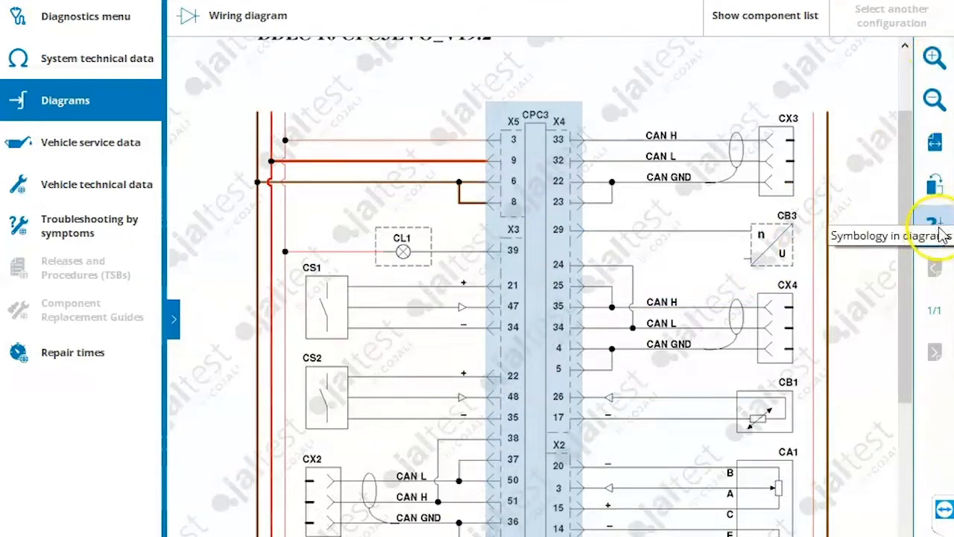
click(936, 223)
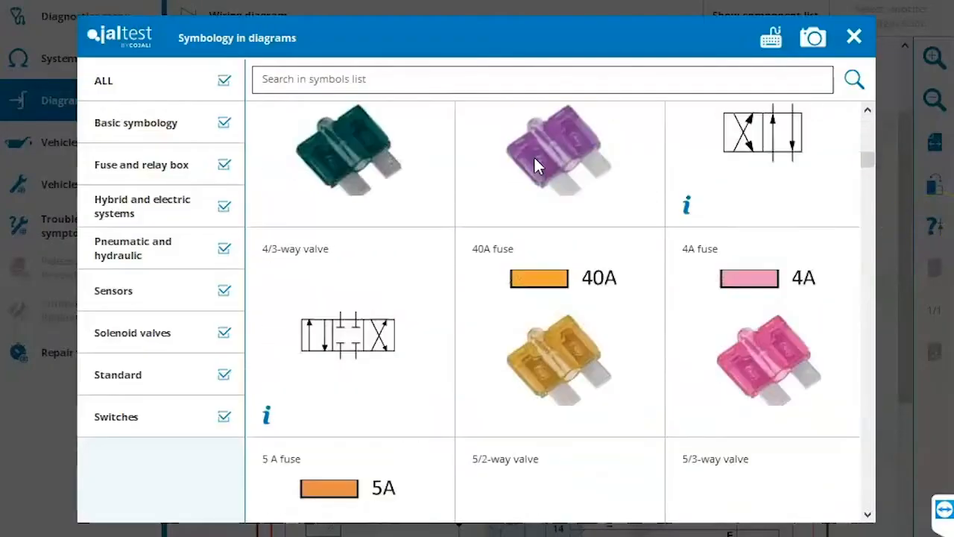
- Close the symbology guide and show the Vehicle service data inspection report from the Diagnostics menu
scroll(up, 3)
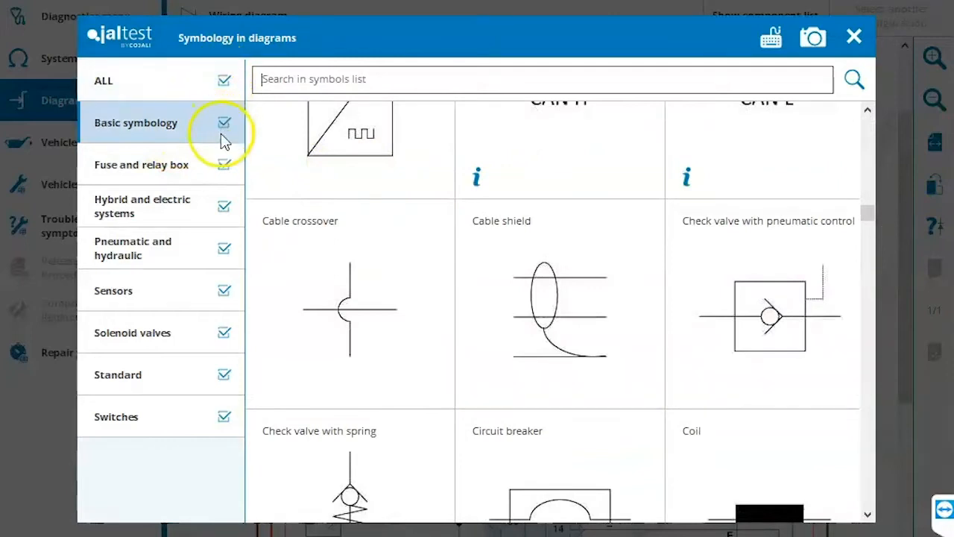
mouse_move(855, 37)
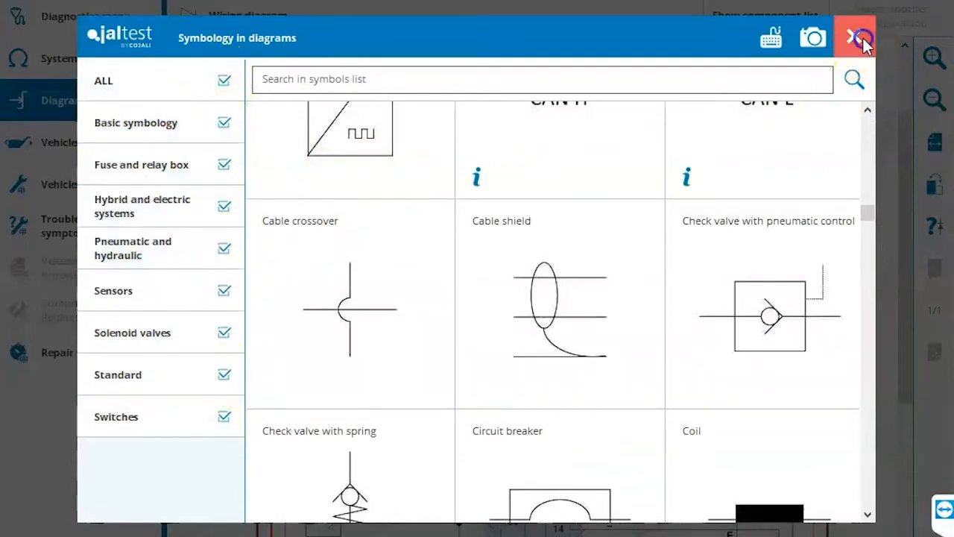
click(855, 38)
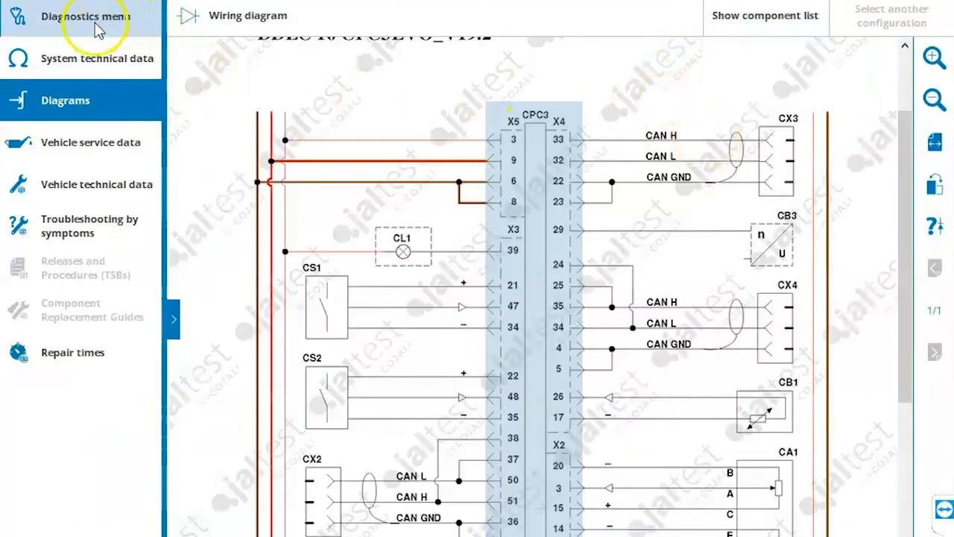
mouse_move(48, 19)
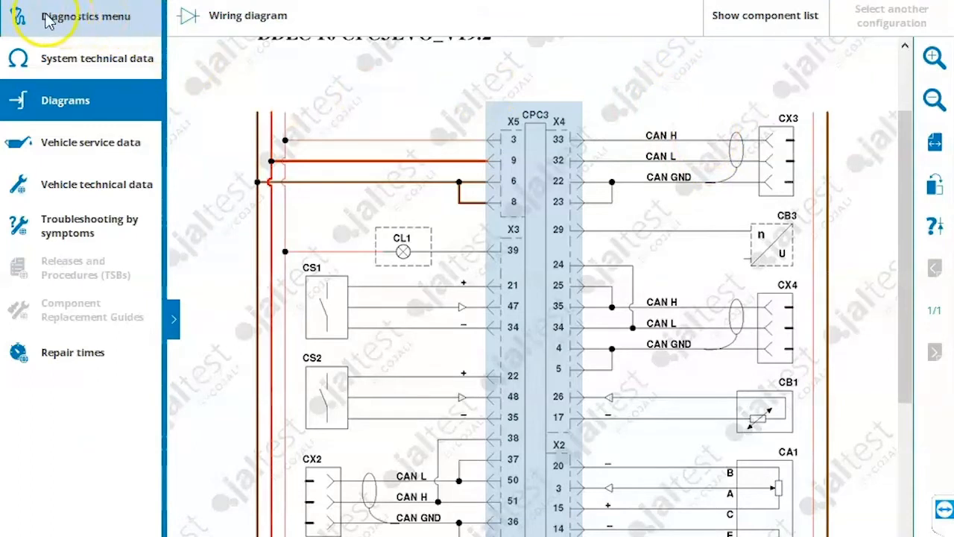
click(86, 17)
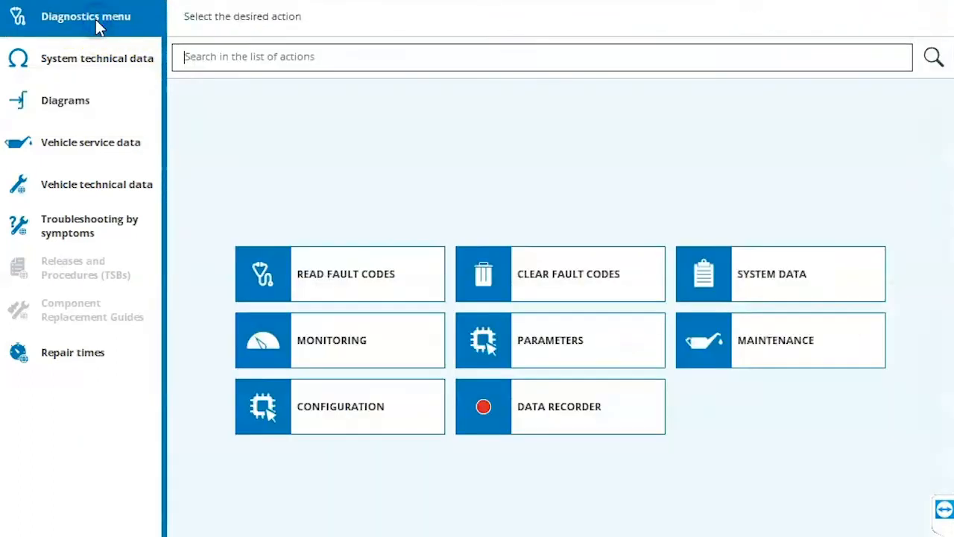
click(90, 142)
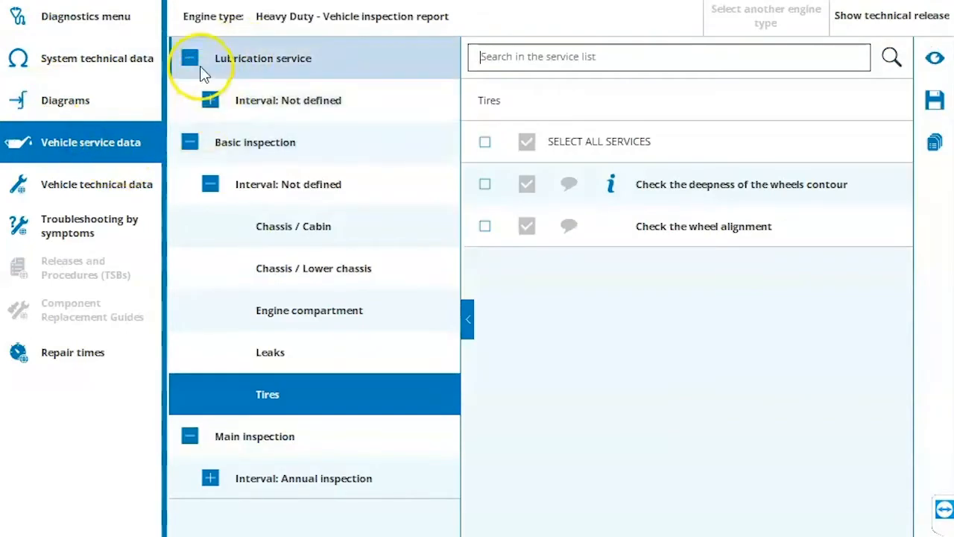
- View the Lubrication service's Filters and Fluids tasks, then return to the diagnostic actions list
click(210, 100)
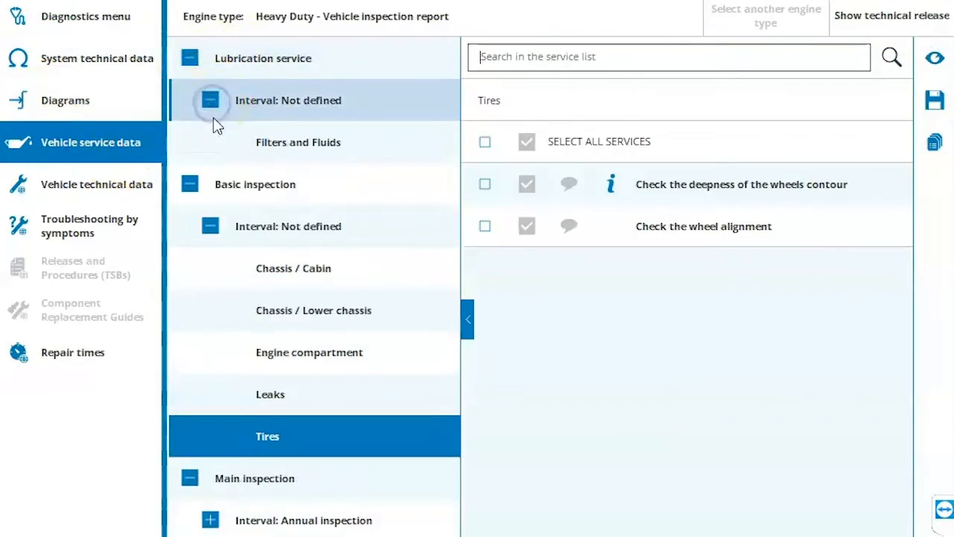
click(297, 142)
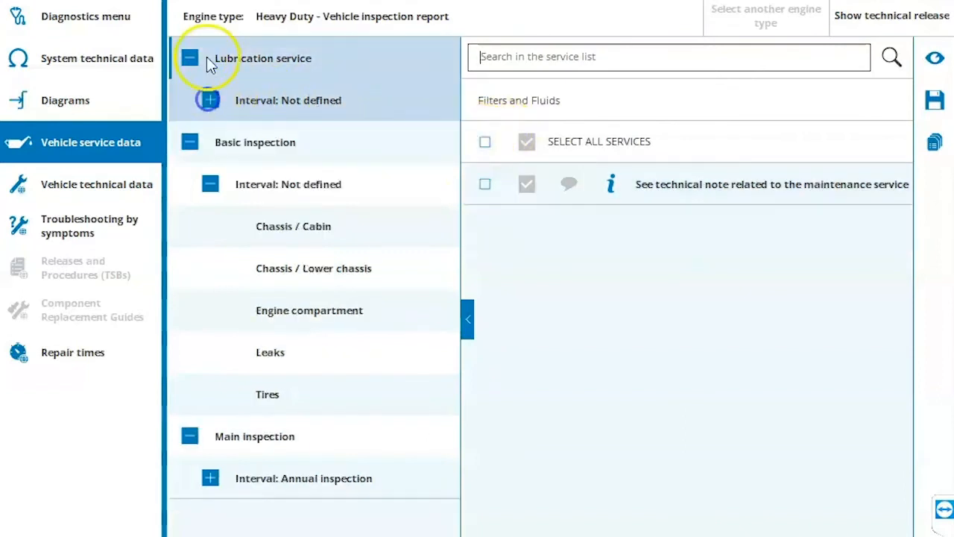
click(86, 16)
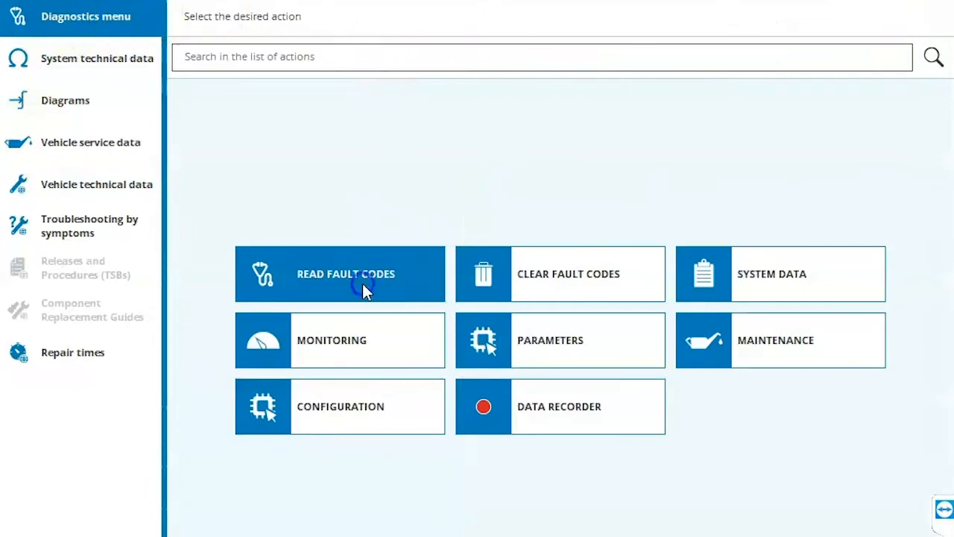
- Read the stored fault codes and show freeze-frame data for the SPN 111 coolant level sensor fault
click(339, 273)
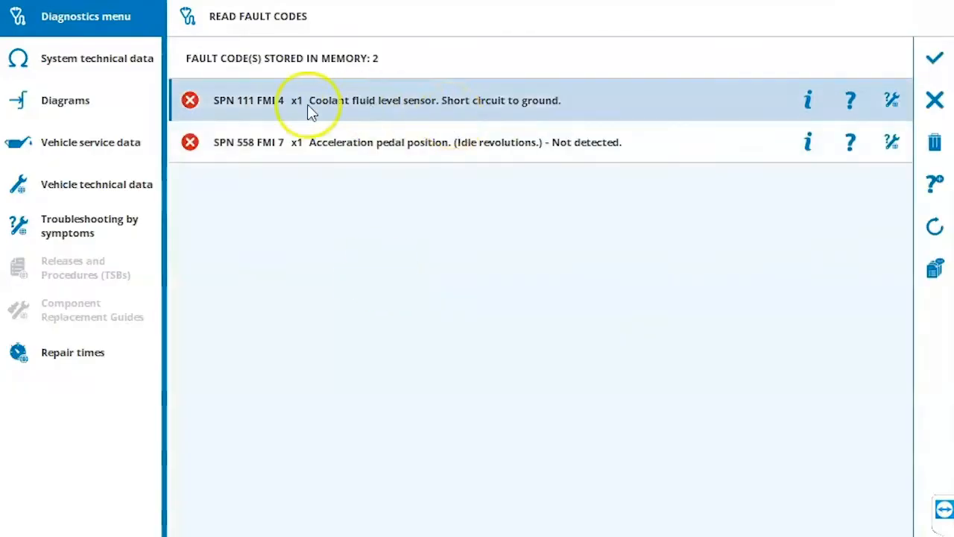
mouse_move(189, 100)
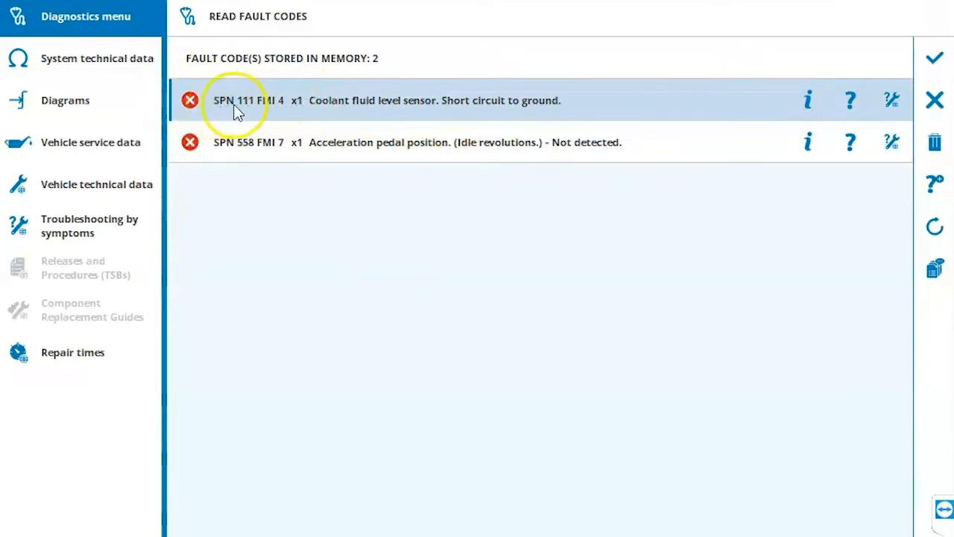
mouse_move(529, 108)
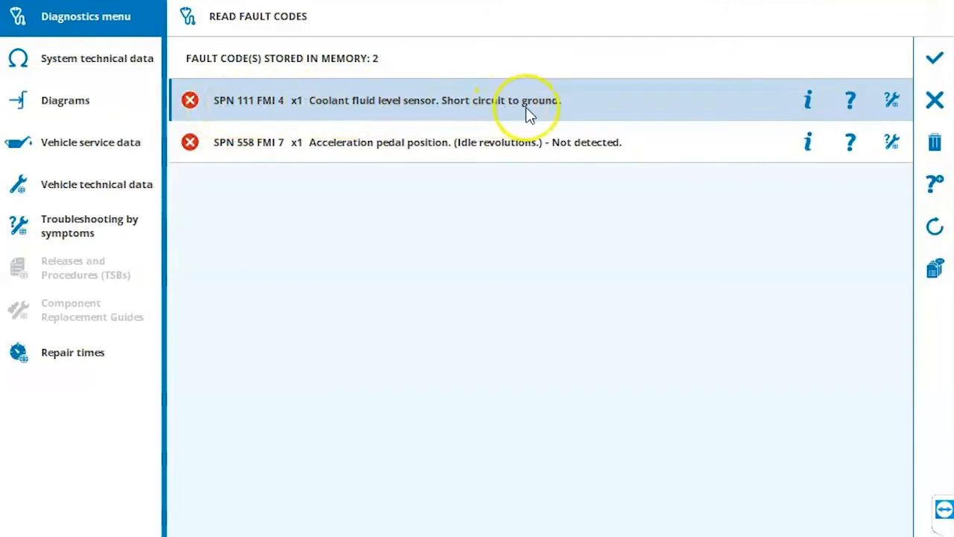
mouse_move(808, 101)
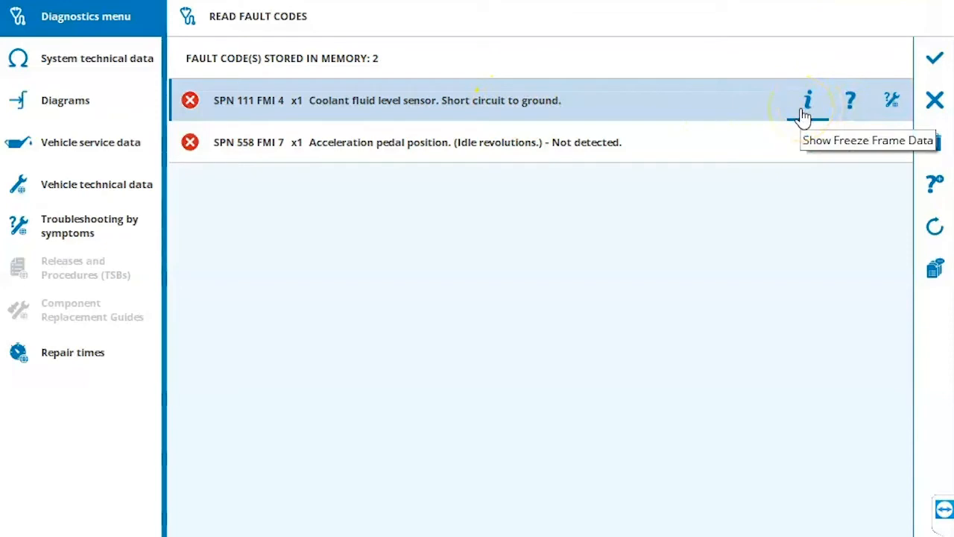
mouse_move(850, 100)
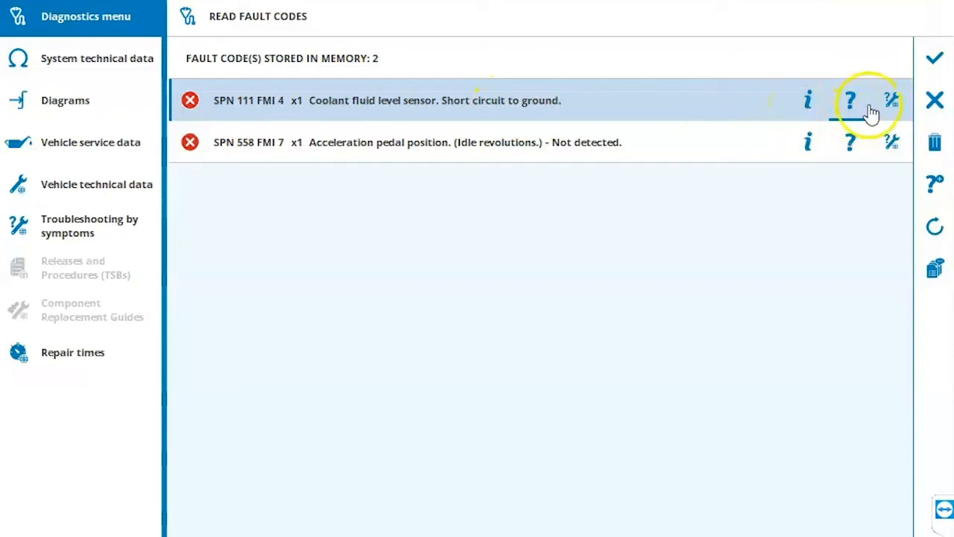
mouse_move(849, 100)
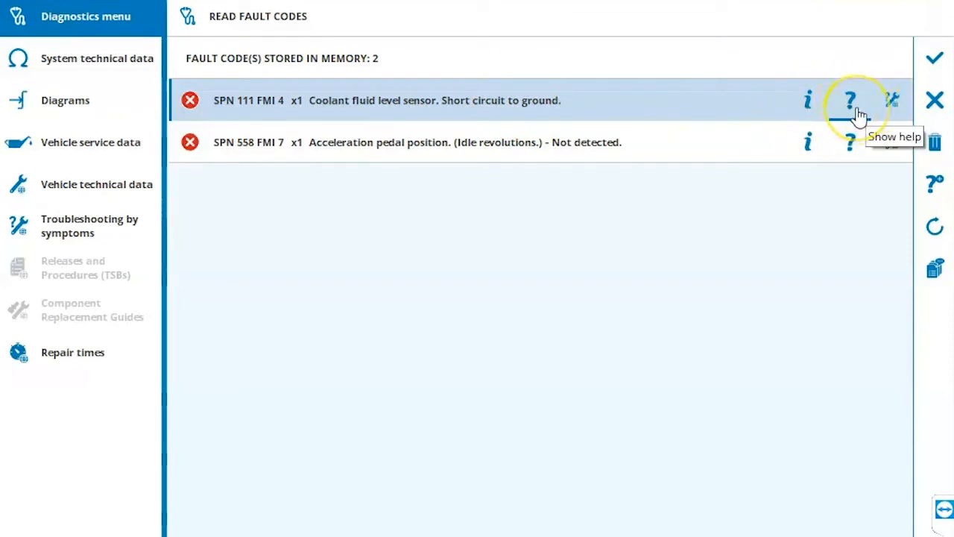
mouse_move(891, 100)
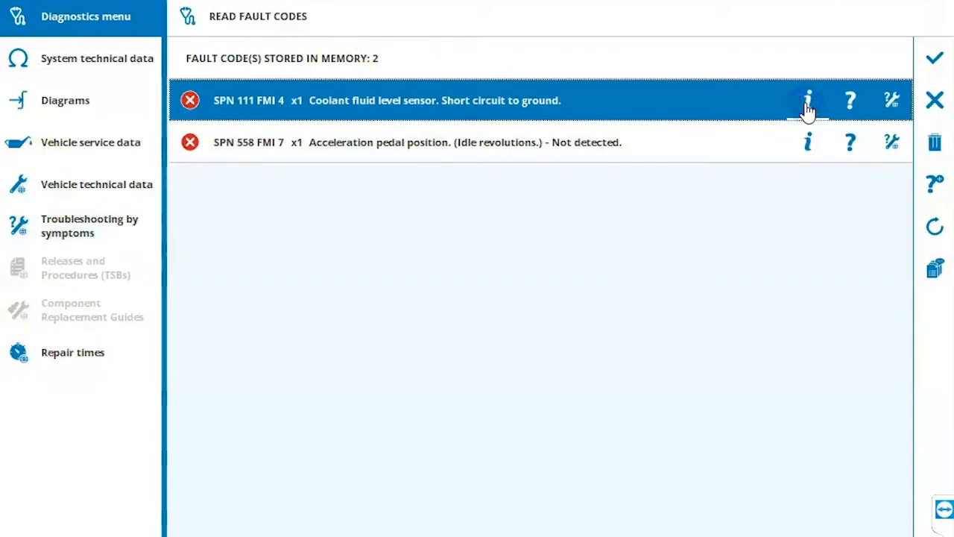
click(807, 100)
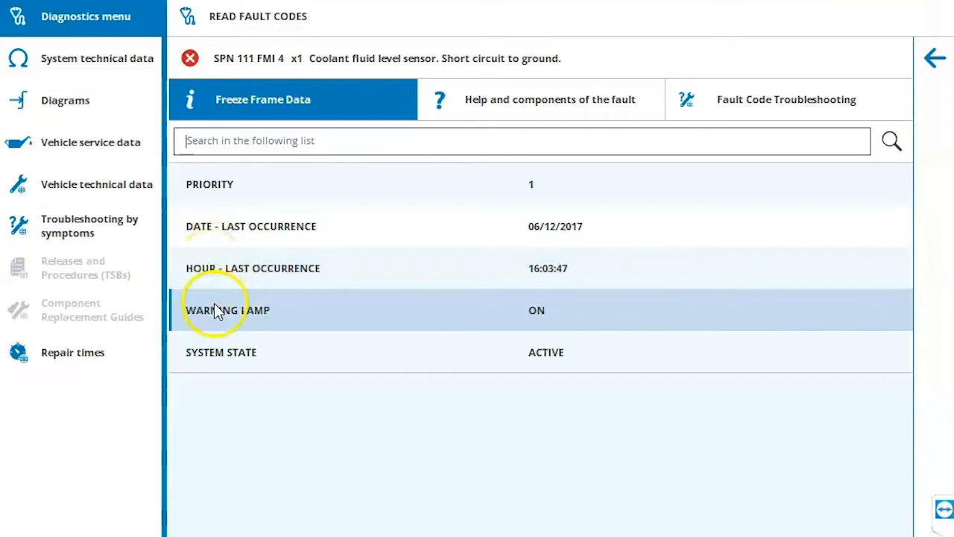
mouse_move(610, 176)
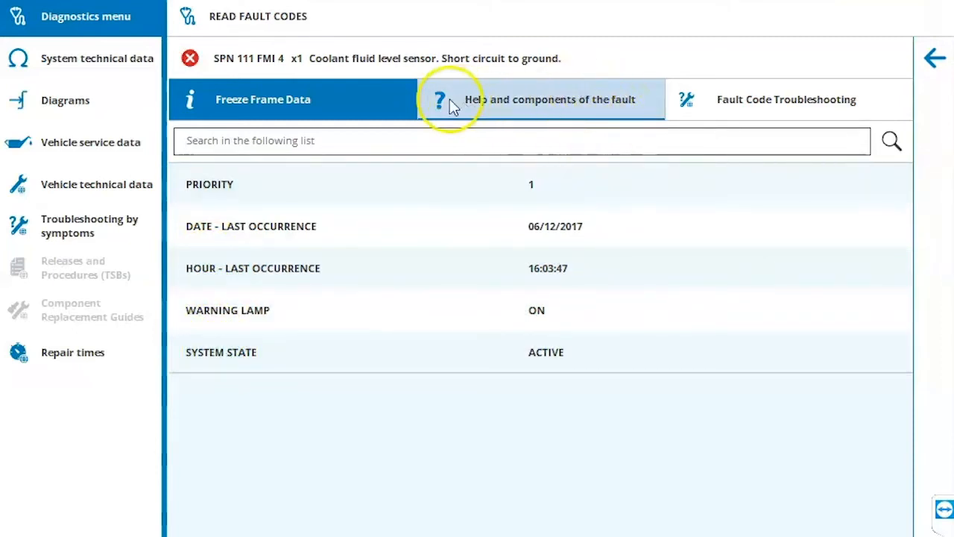
- Show the Help and components of the coolant level sensor fault
click(540, 99)
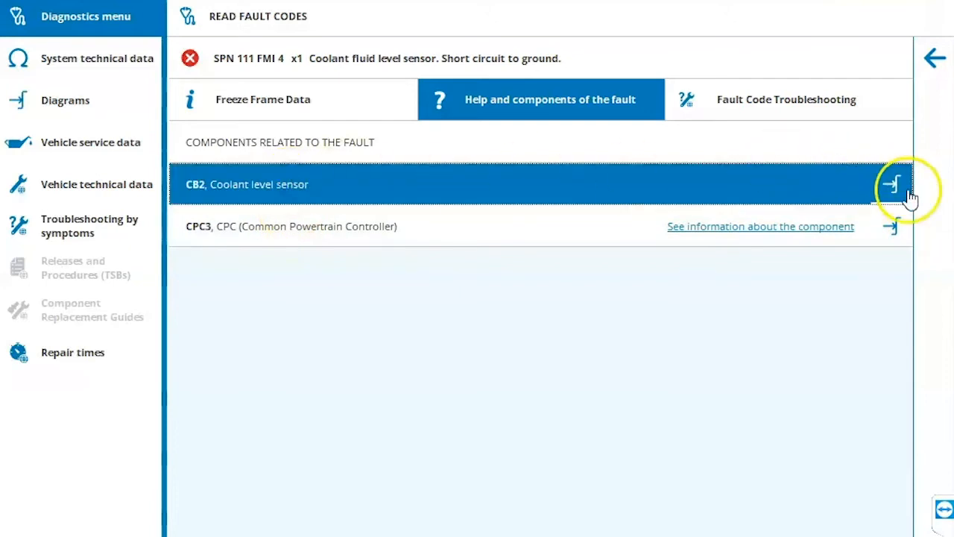
click(892, 184)
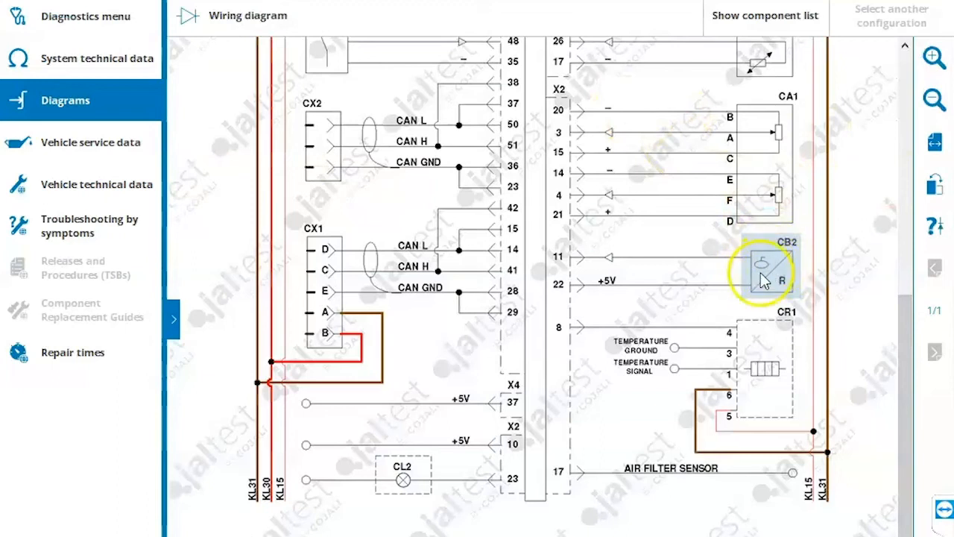
mouse_move(626, 268)
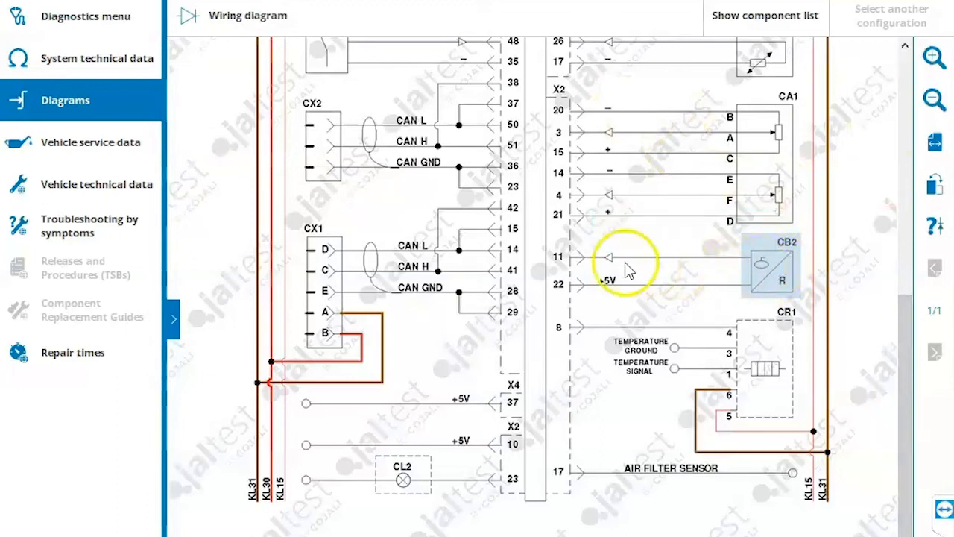
mouse_move(816, 272)
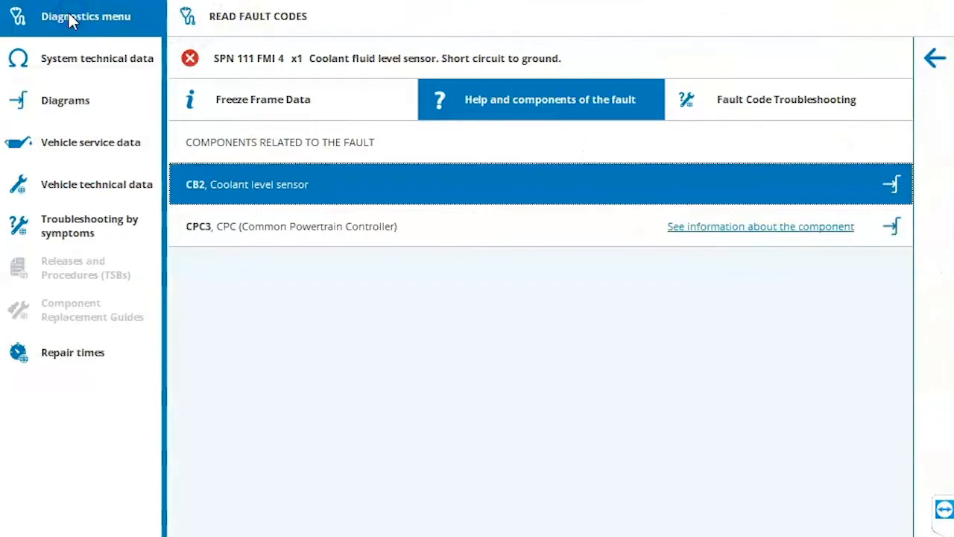
- Return to the stored fault list and clear the fault codes, accepting the confirmation
click(935, 99)
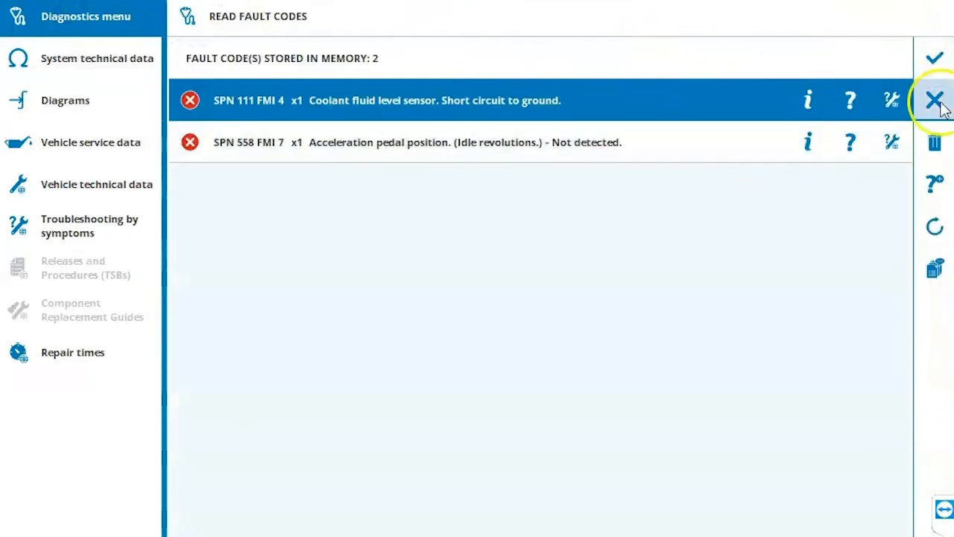
mouse_move(342, 99)
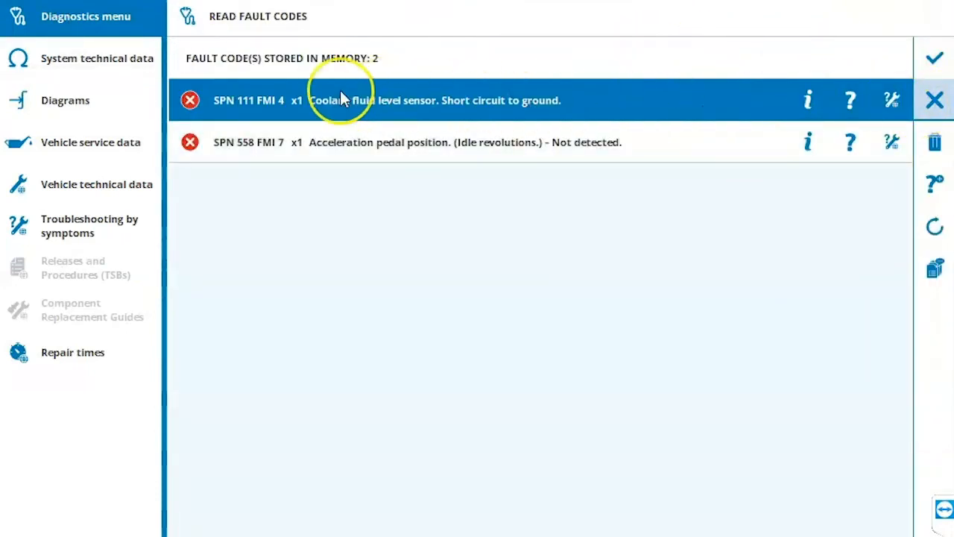
mouse_move(253, 105)
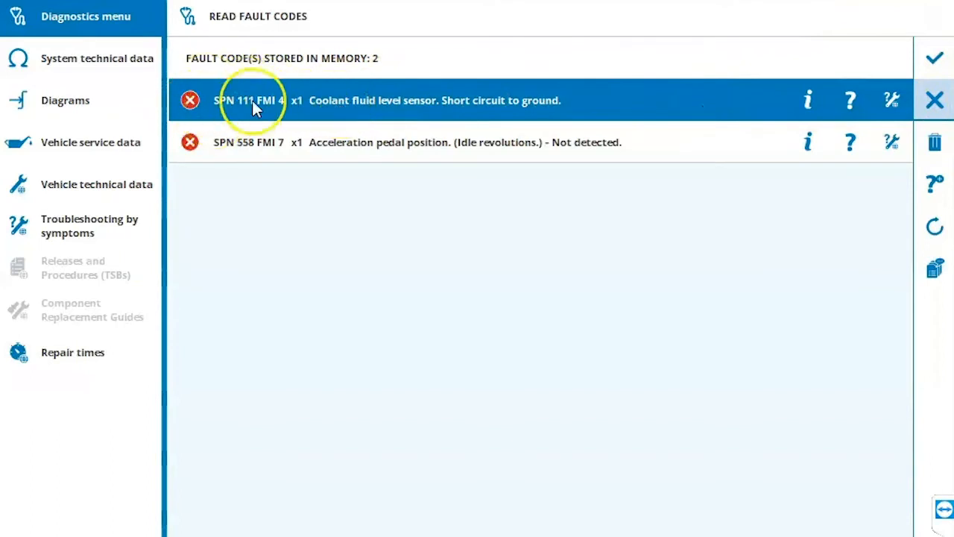
mouse_move(567, 101)
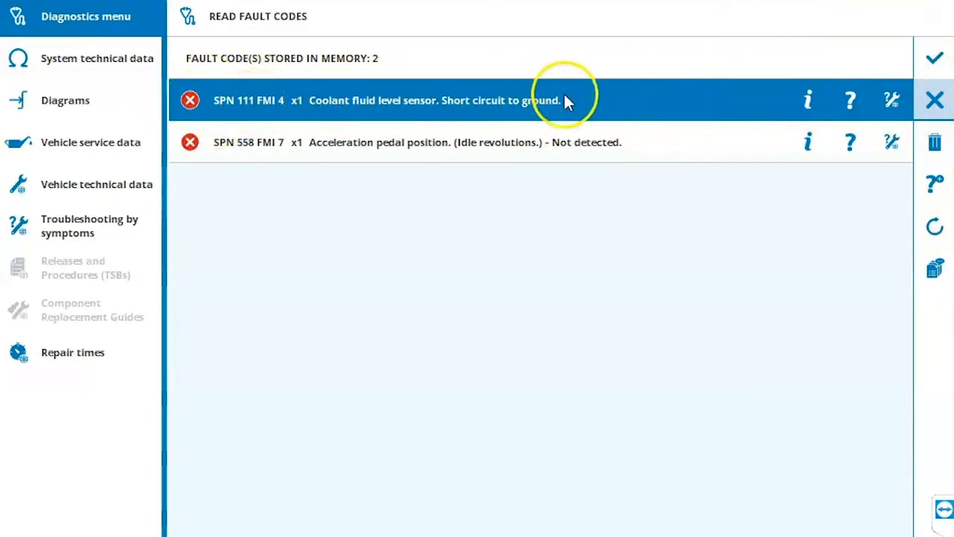
mouse_move(934, 142)
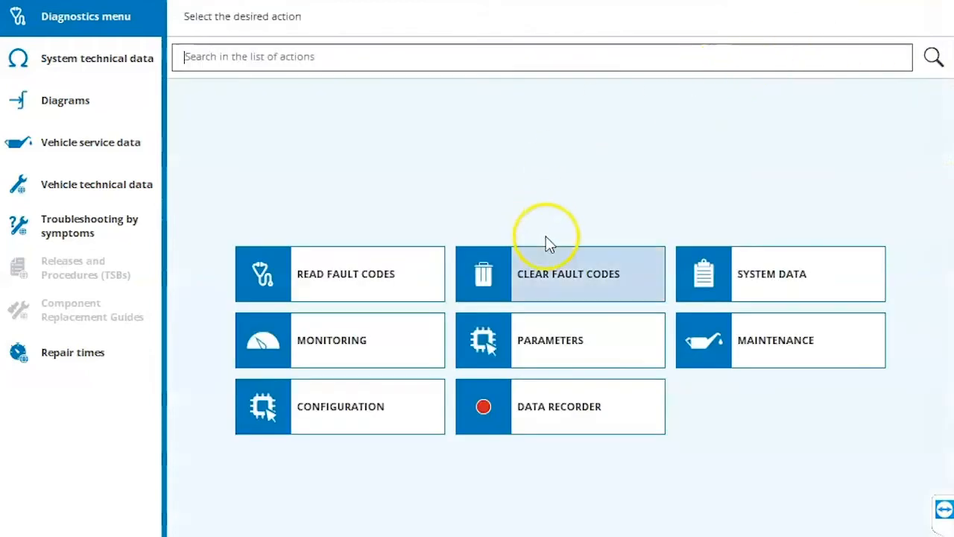
click(568, 274)
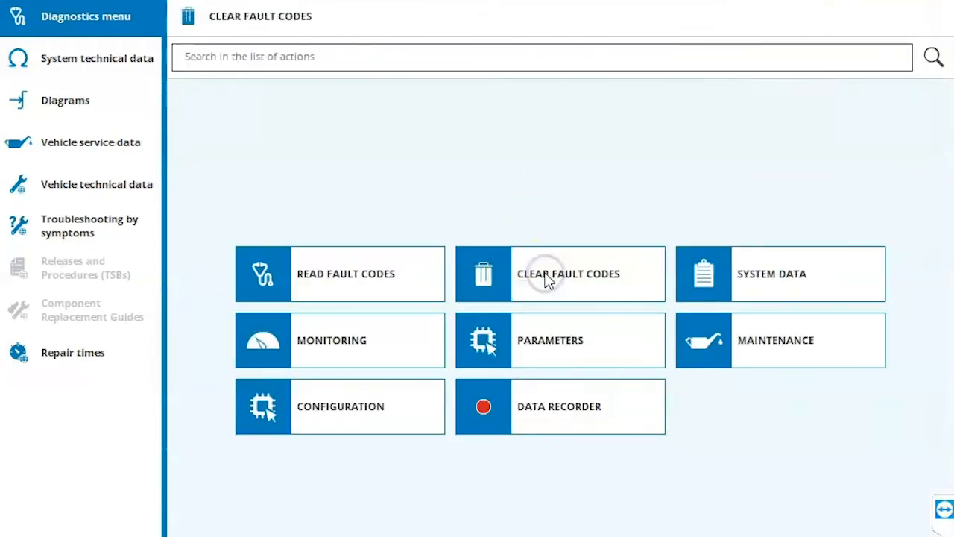
click(560, 273)
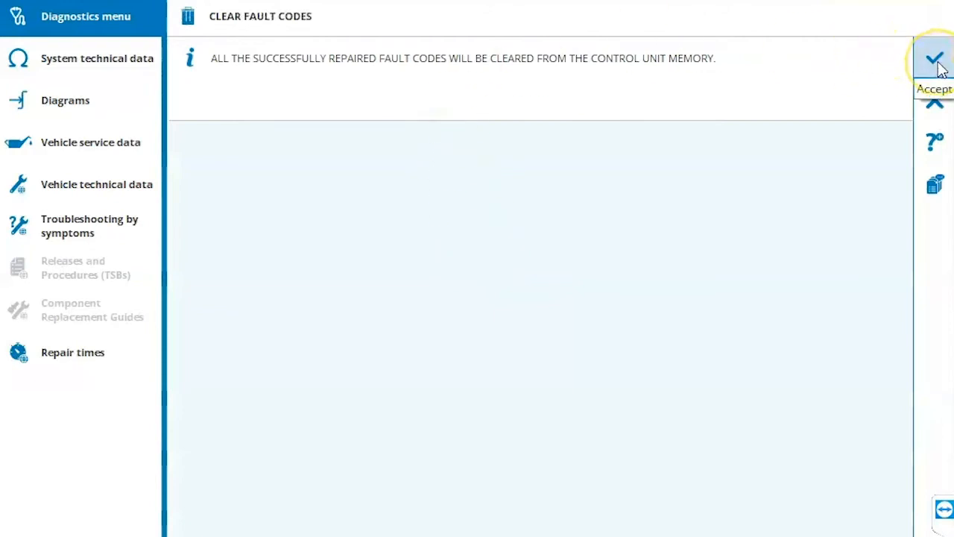
click(934, 58)
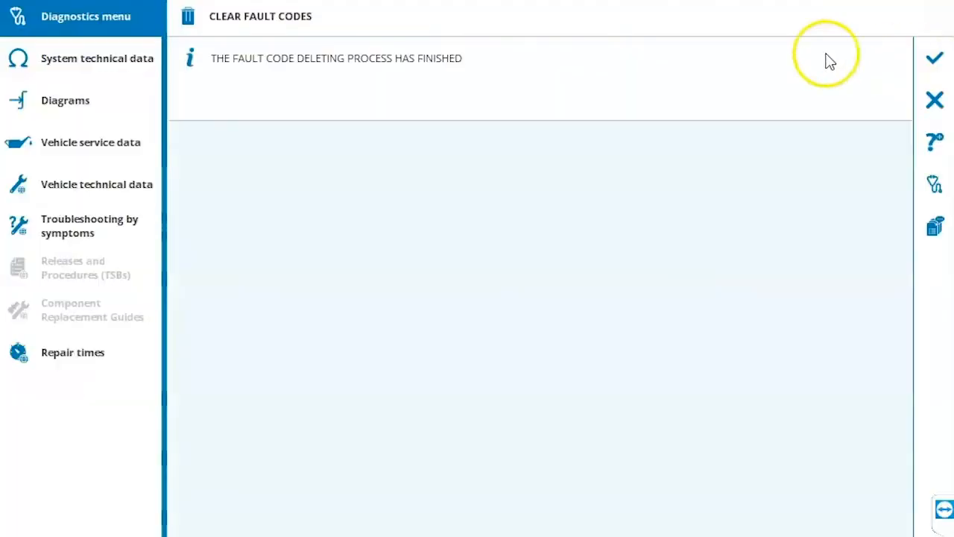
mouse_move(934, 100)
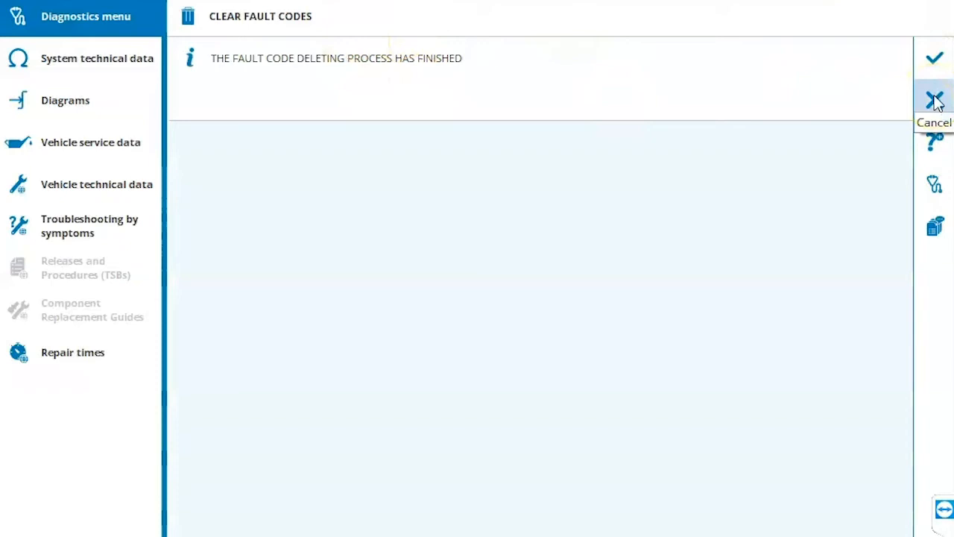
mouse_move(934, 184)
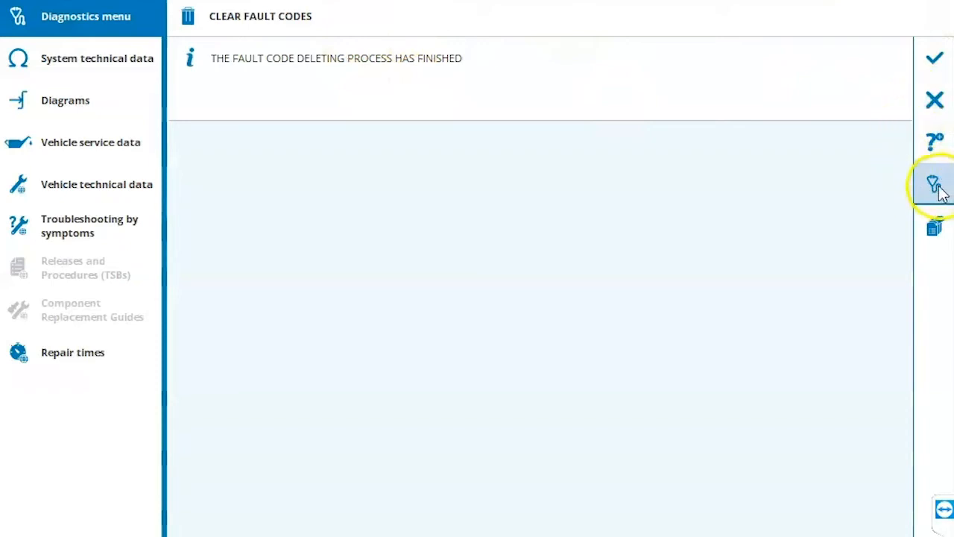
mouse_move(934, 184)
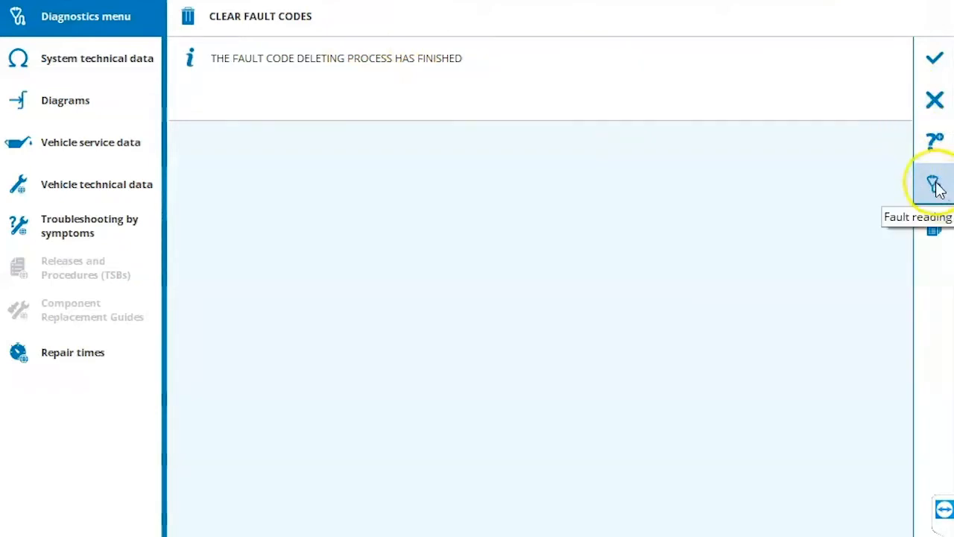
- Re-read the fault codes, finding both faults still present, and return to the actions list
click(934, 184)
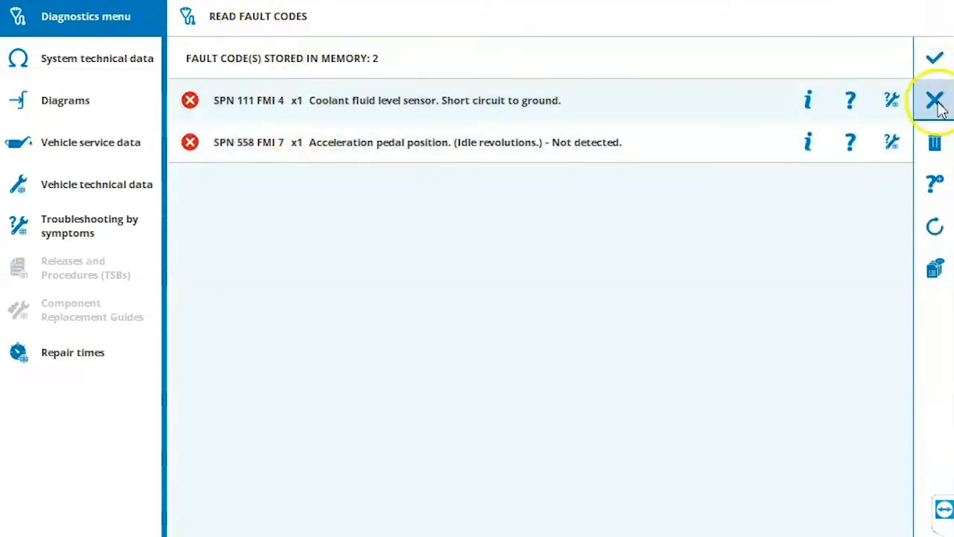
click(934, 99)
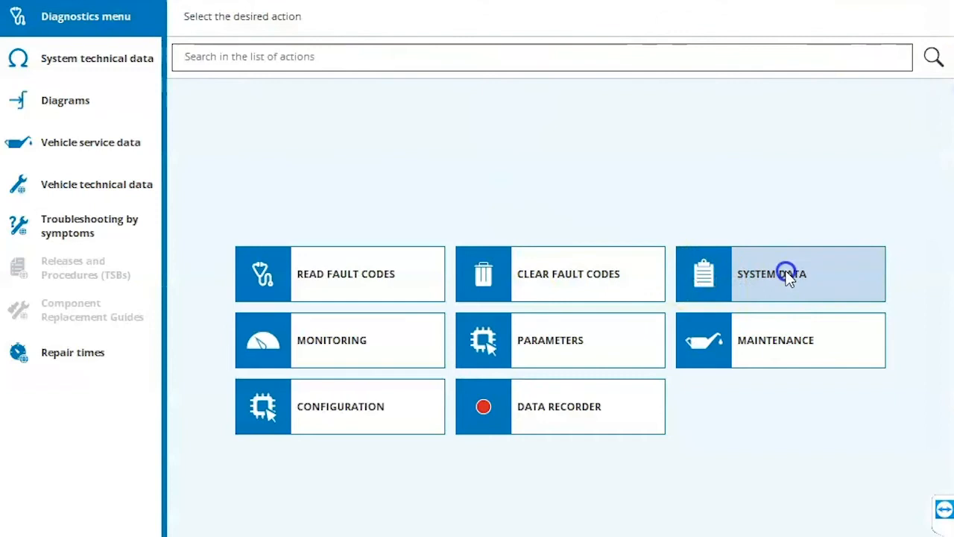
- Review the ECU identification data (software 29.33.0, CPC3 EVO NAFTA, odometer) and close the readout
click(780, 274)
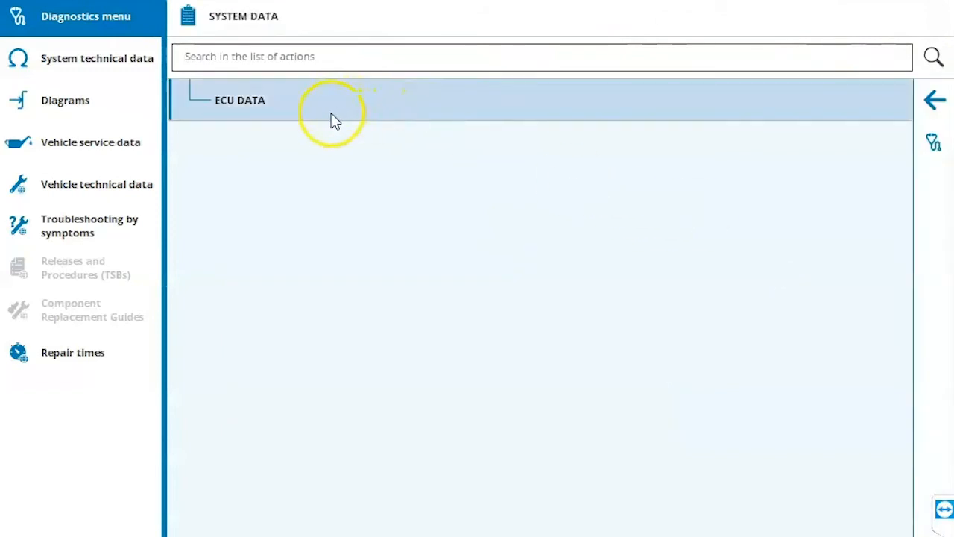
mouse_move(263, 110)
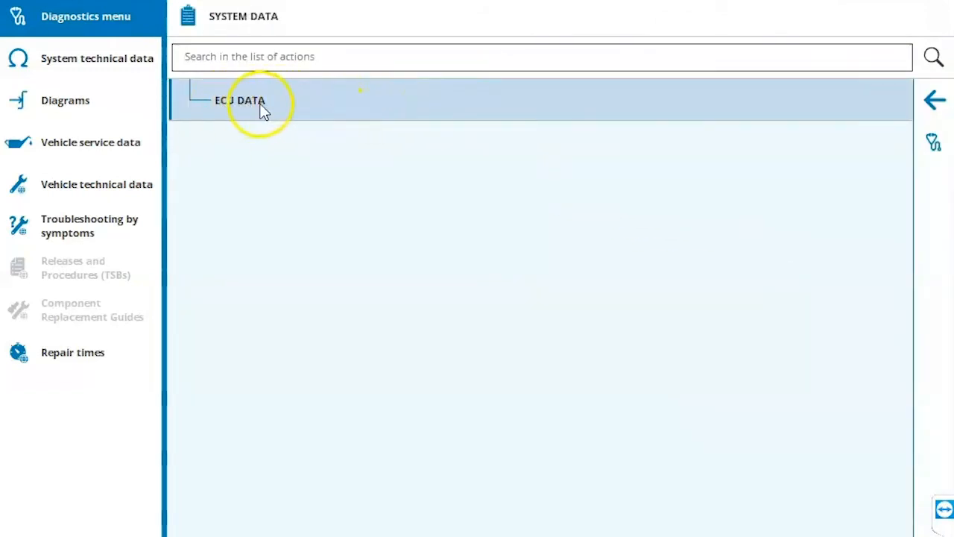
click(240, 100)
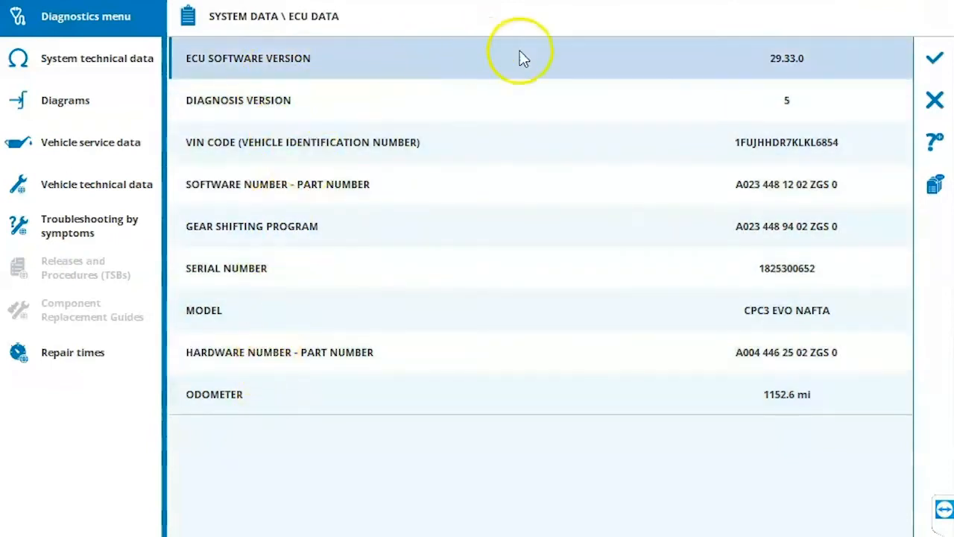
click(623, 142)
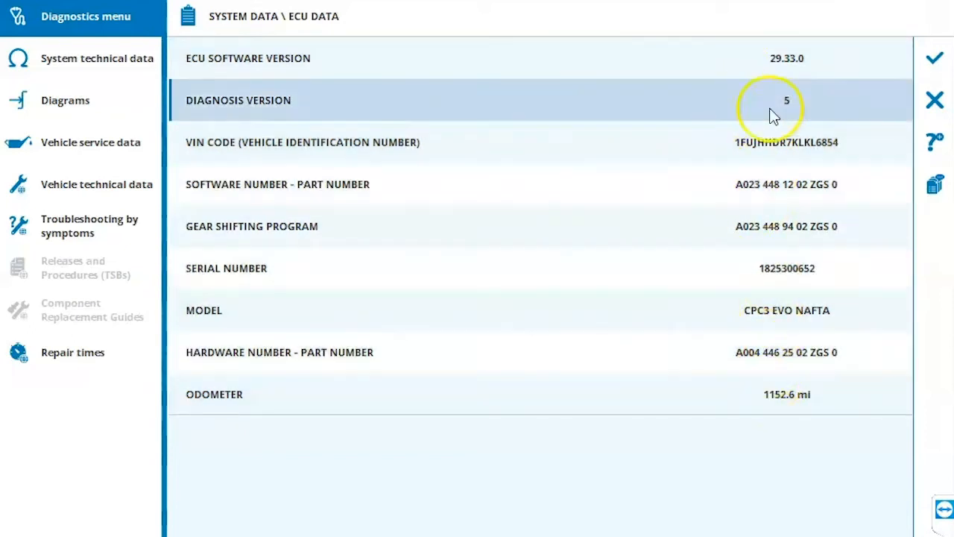
click(934, 100)
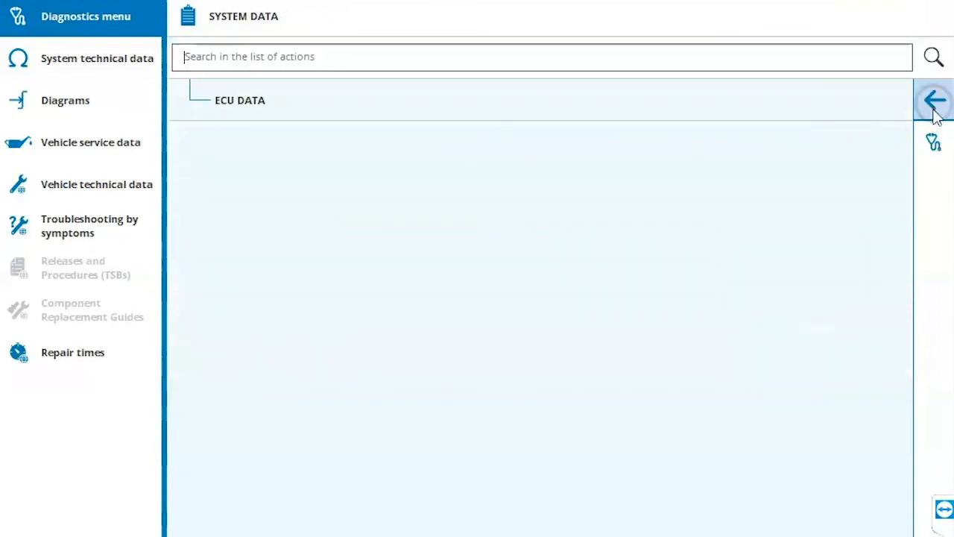
- Return to the main diagnostics actions and enter the Monitoring section
click(934, 100)
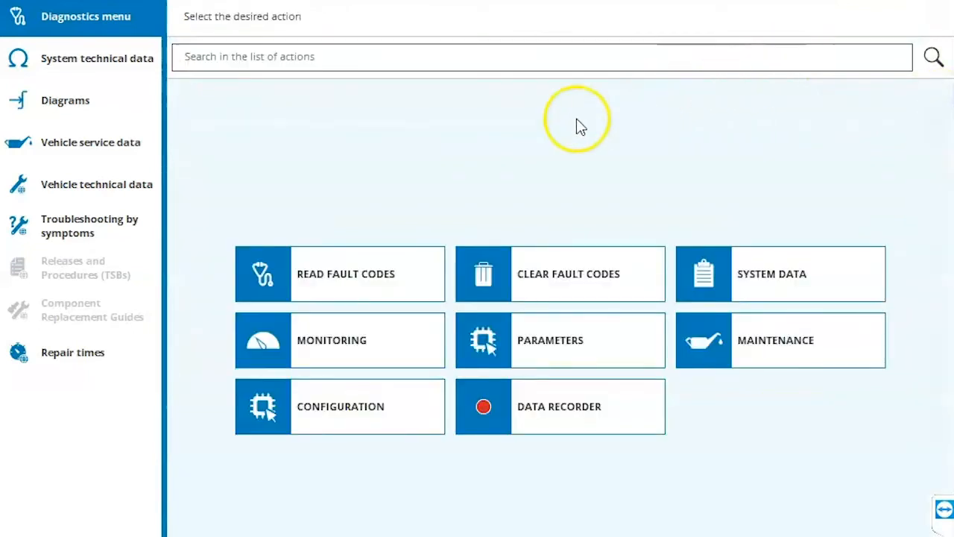
click(339, 340)
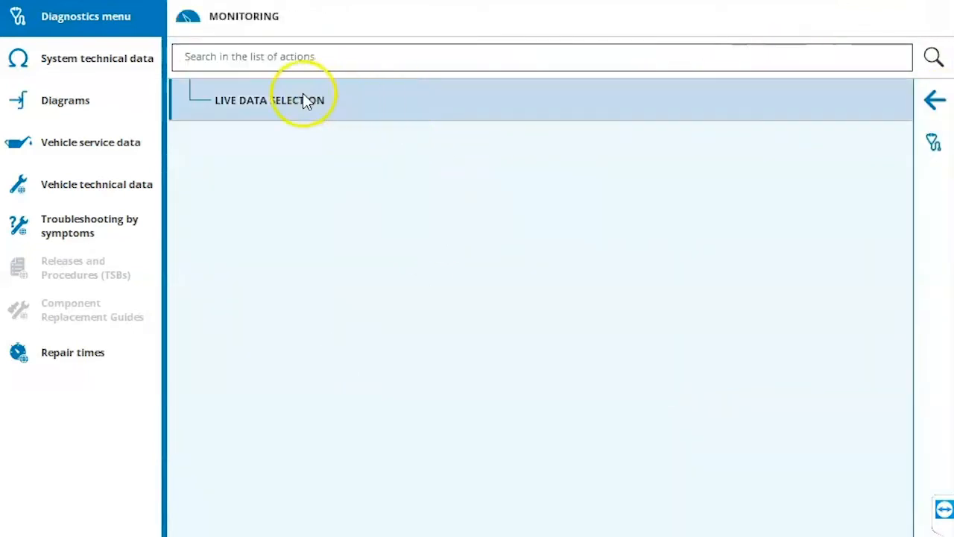
- Select driving mode, gear selector lever position and optimized idle cause in Live Data Selection
click(270, 100)
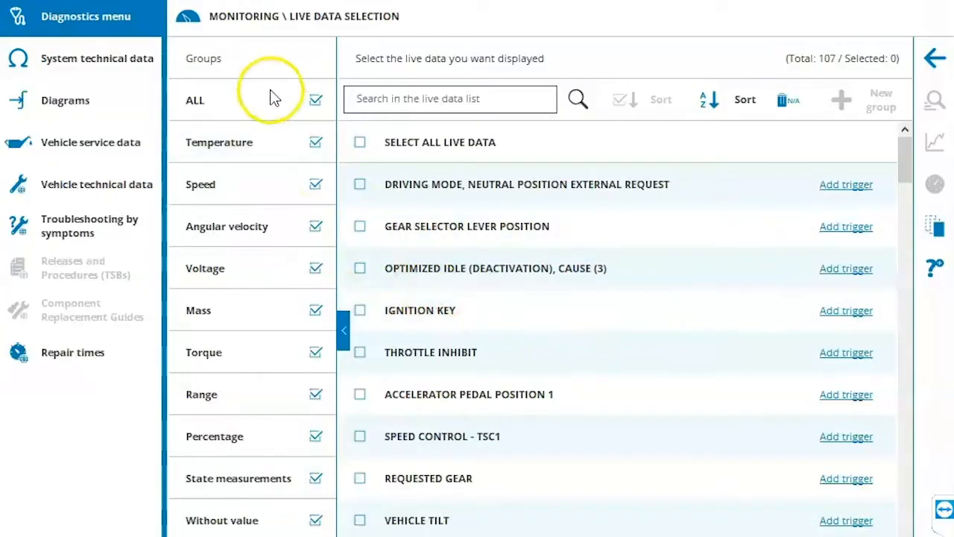
click(219, 142)
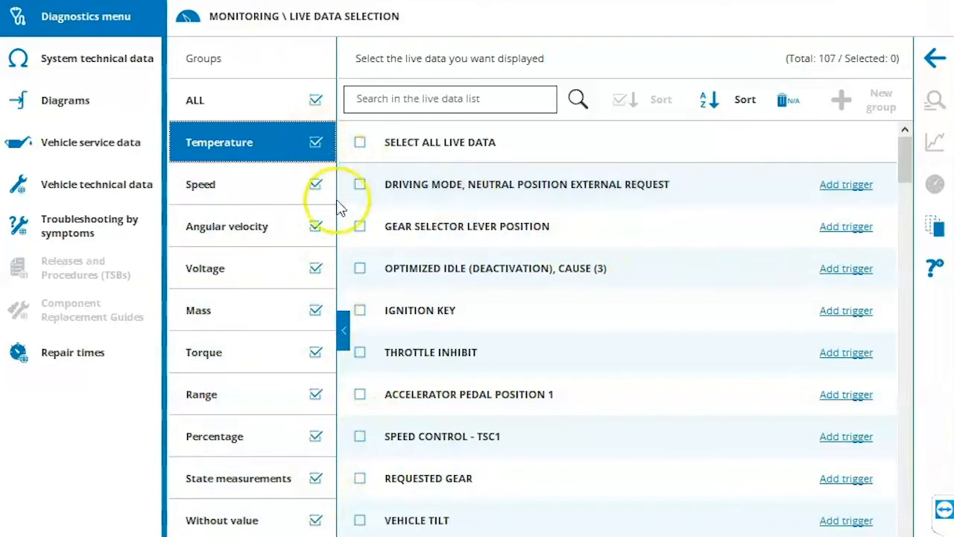
click(360, 226)
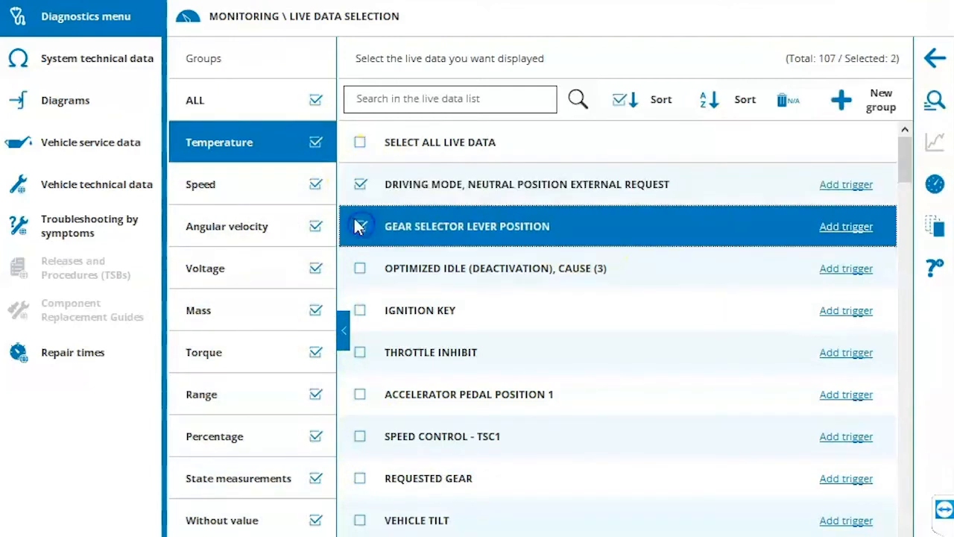
click(359, 226)
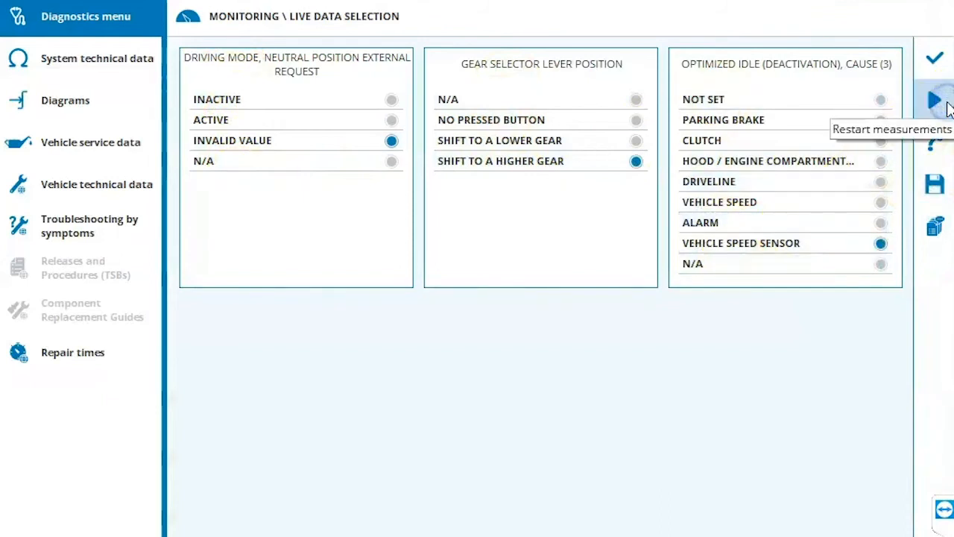
- Run the live measurements, then return through live data selection to the main diagnostics actions
click(934, 100)
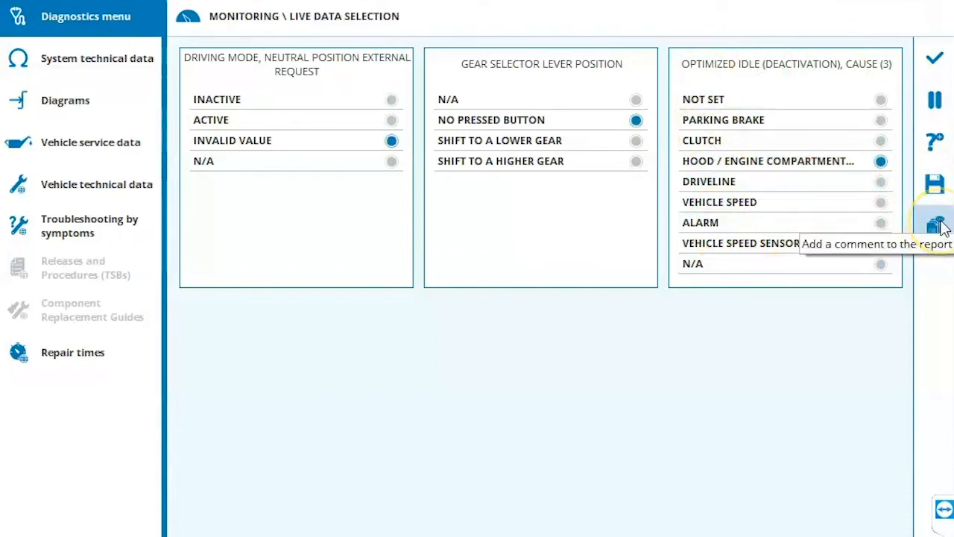
click(935, 224)
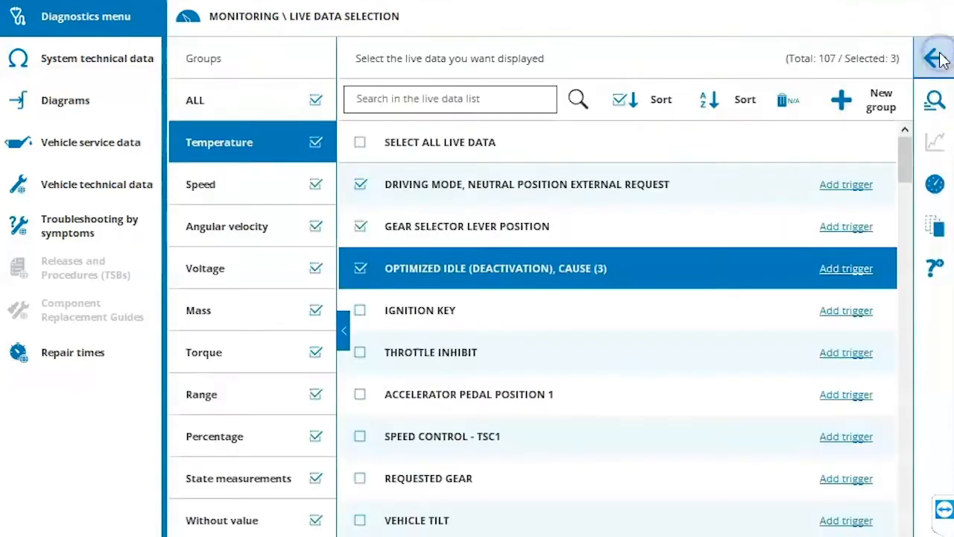
click(933, 58)
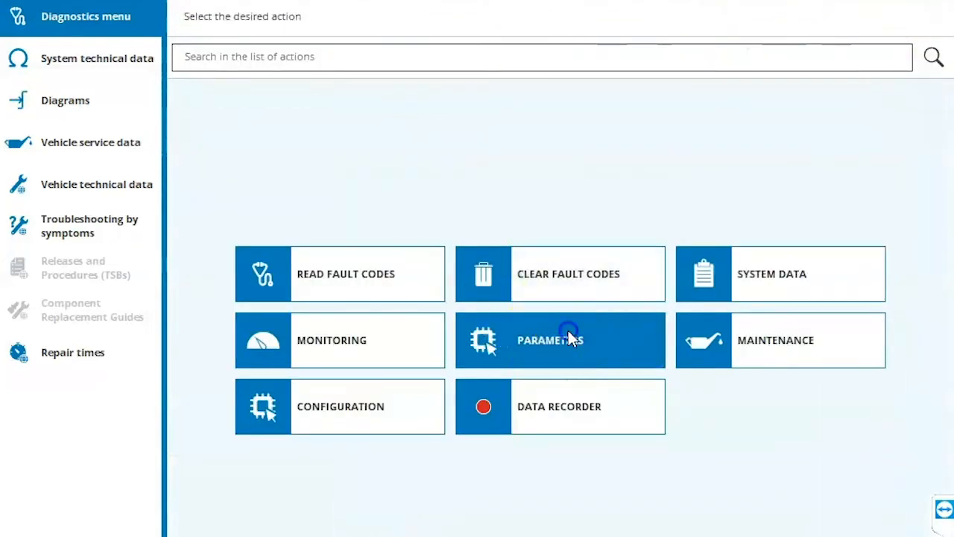
- Review the cruise control values (85 mph limit, adaptive cruise) and expand Modify Parameters
click(560, 340)
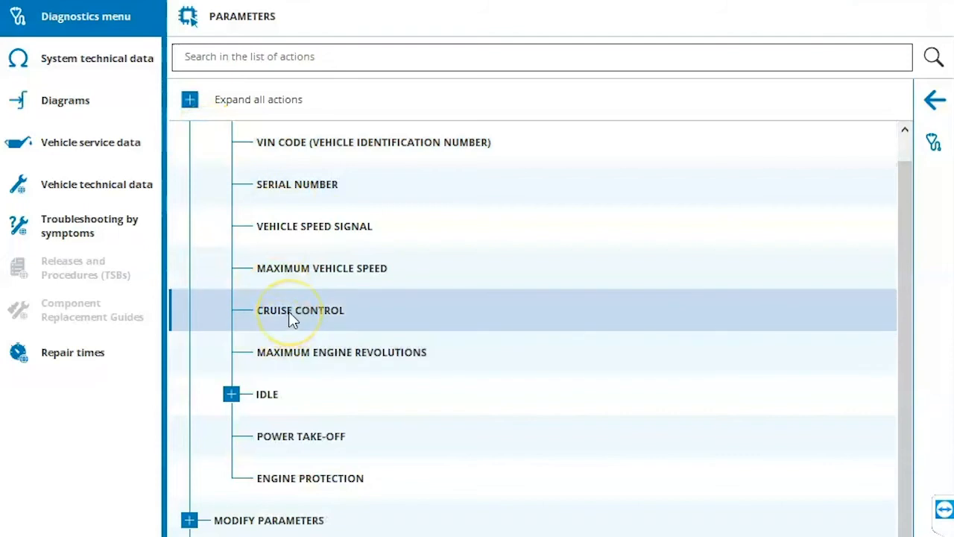
click(301, 310)
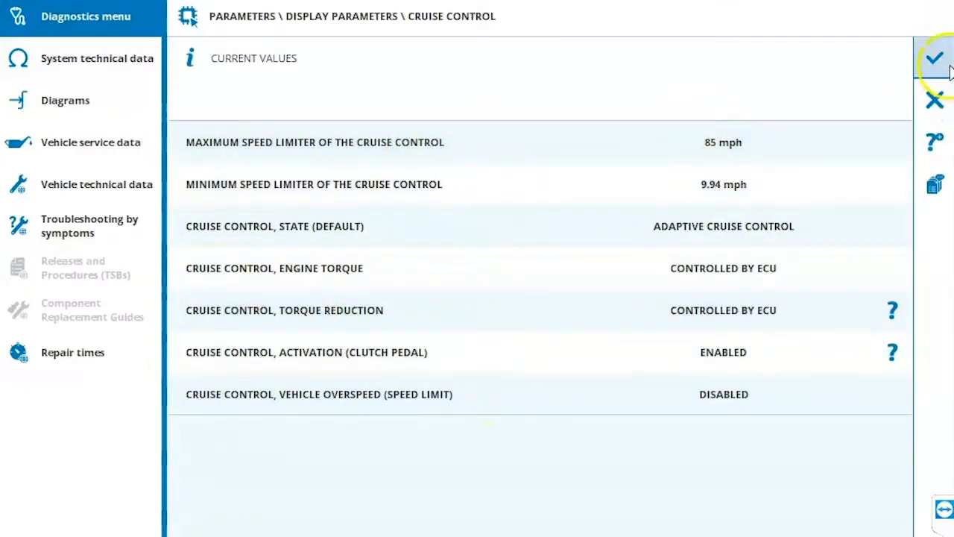
click(934, 100)
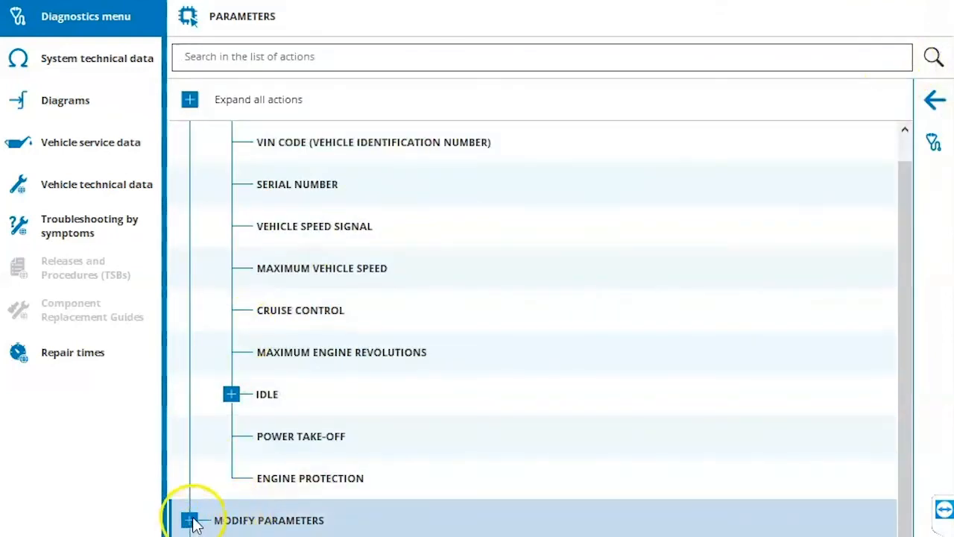
click(189, 519)
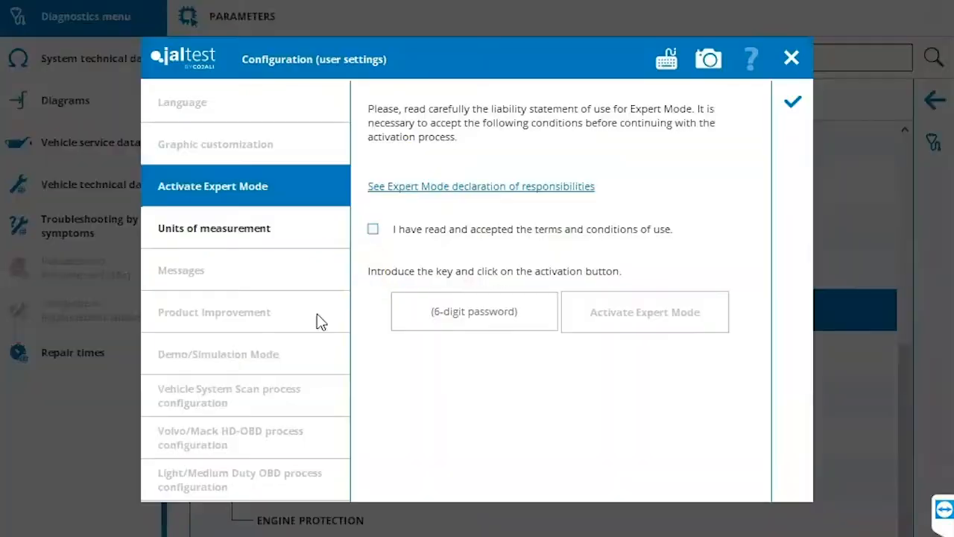
mouse_move(368, 203)
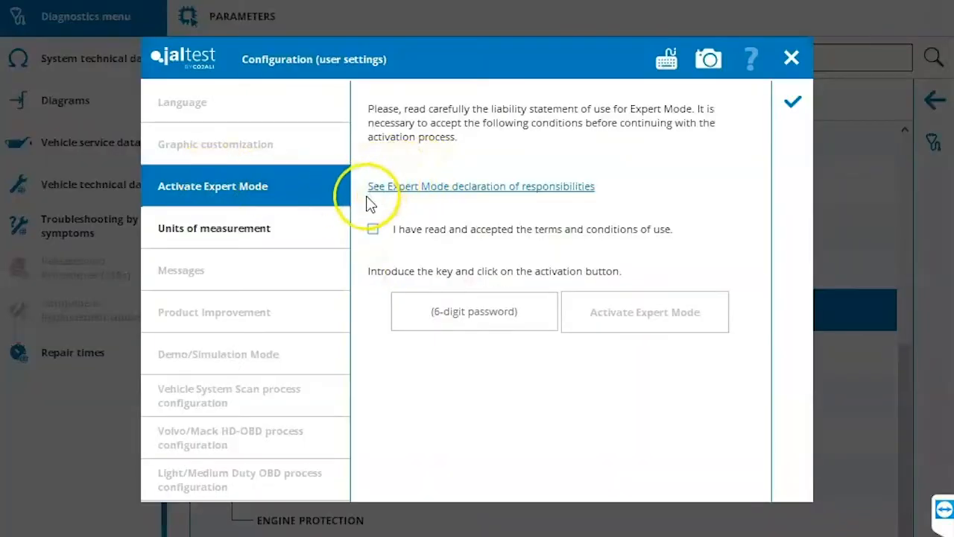
- Accept the Expert Mode terms and enter the six-digit activation key in the password field
click(373, 229)
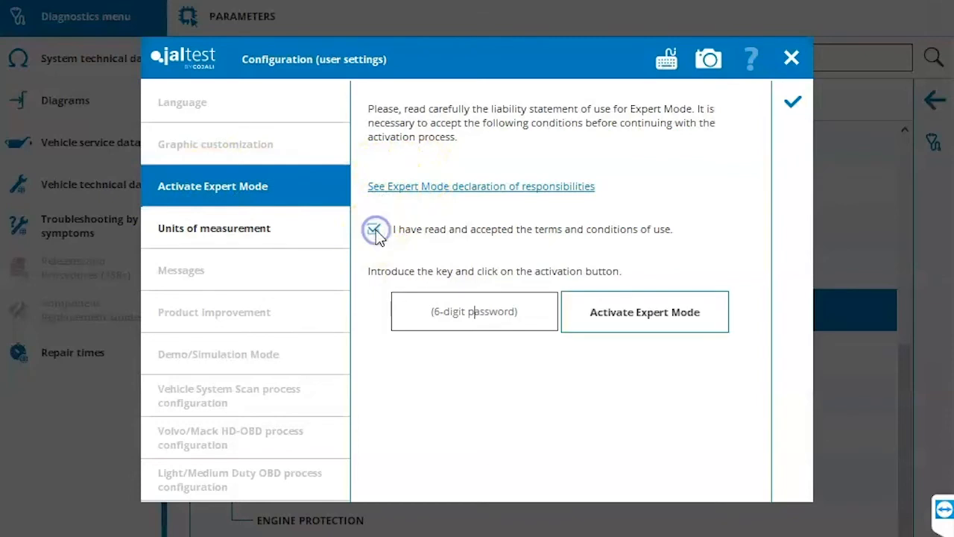
click(374, 229)
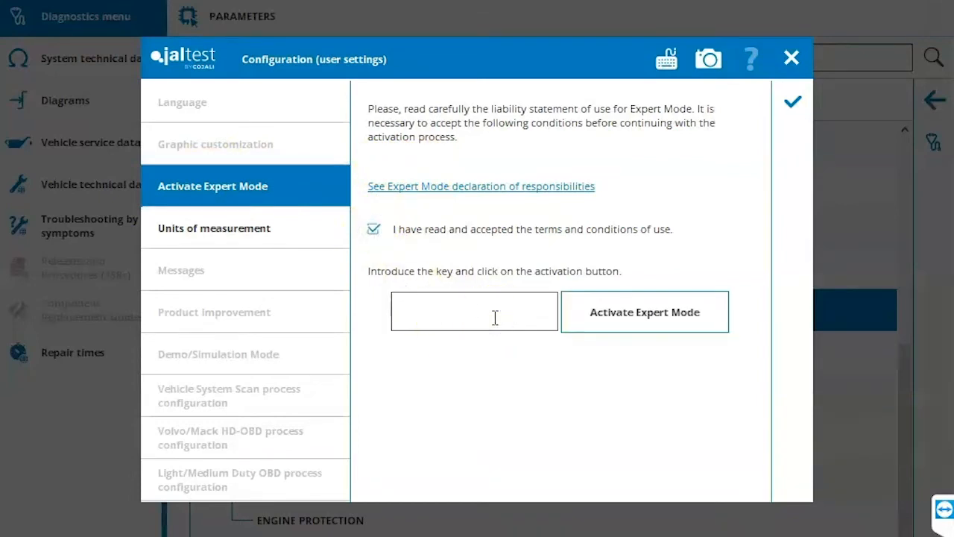
text(B)
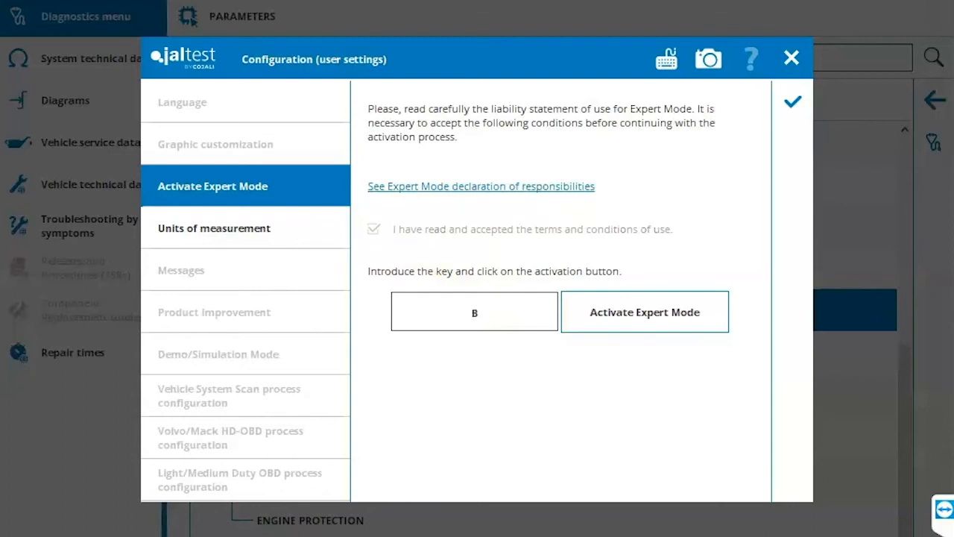
click(474, 312)
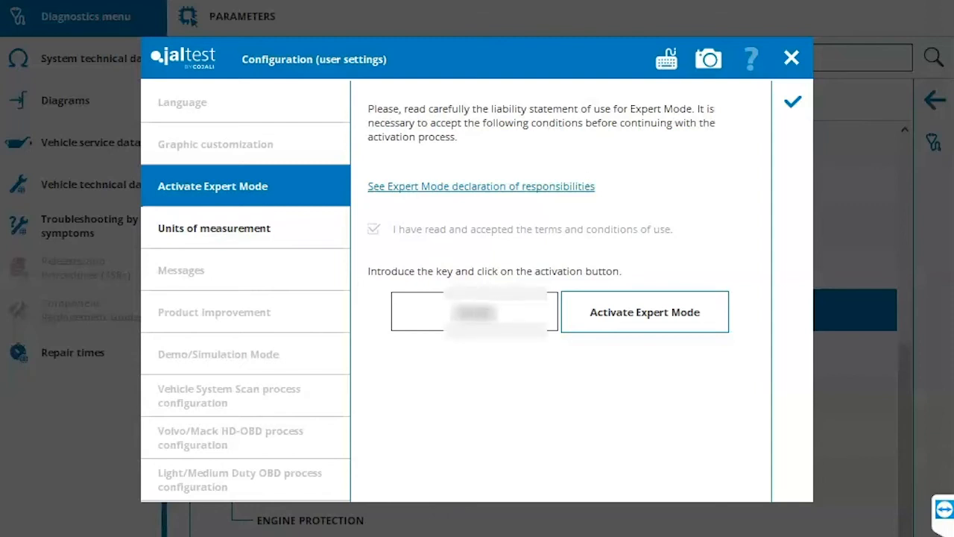
- Activate Expert Mode, set Maximum Vehicle Speed to 80 and confirm the successful modification
click(791, 58)
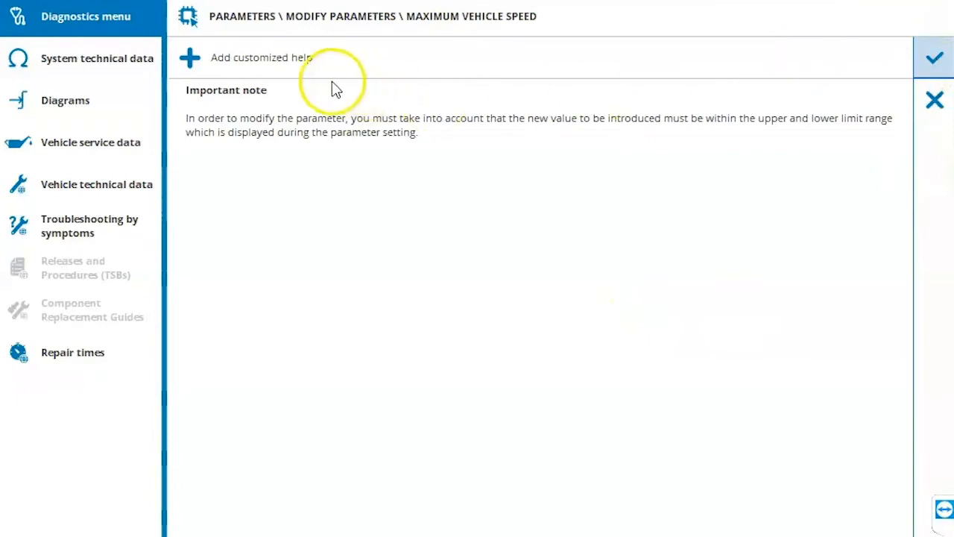
mouse_move(935, 58)
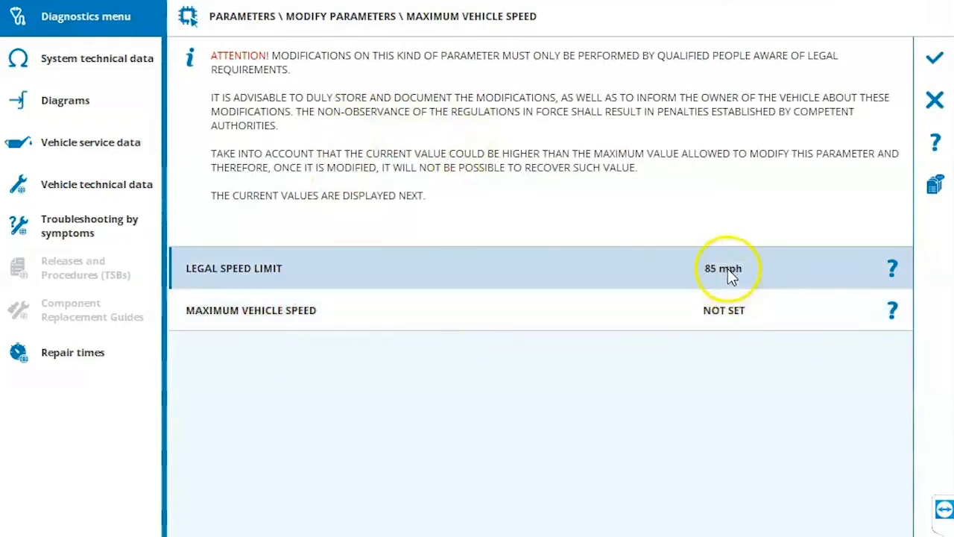
click(934, 57)
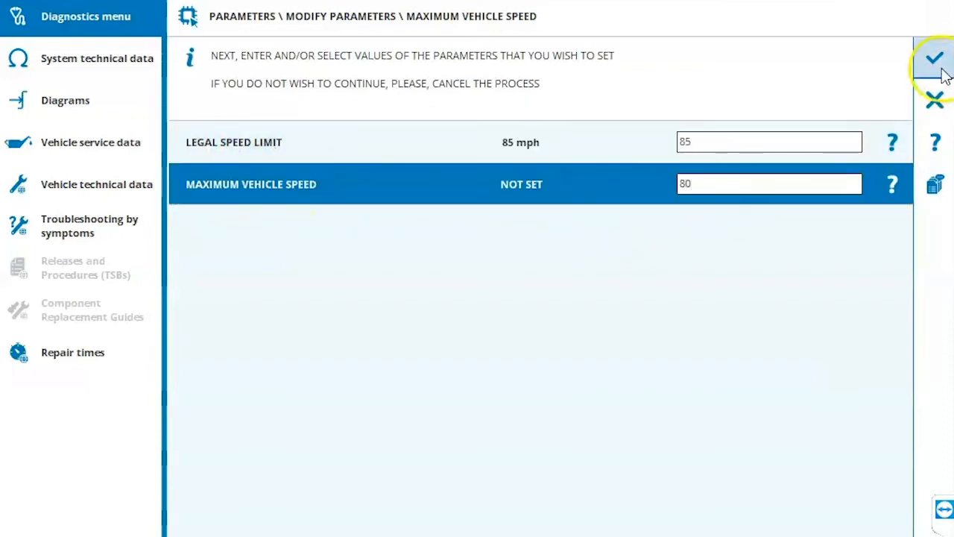
click(934, 59)
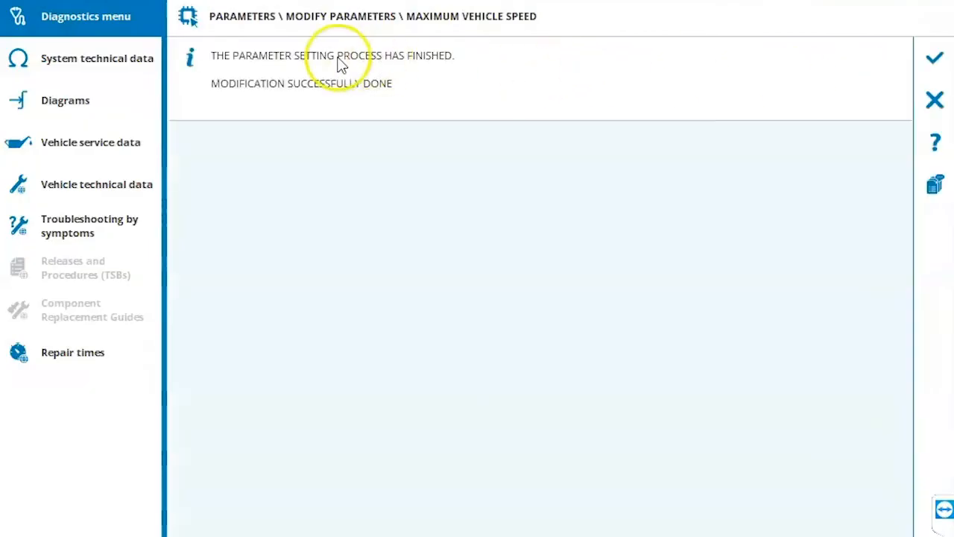
mouse_move(869, 78)
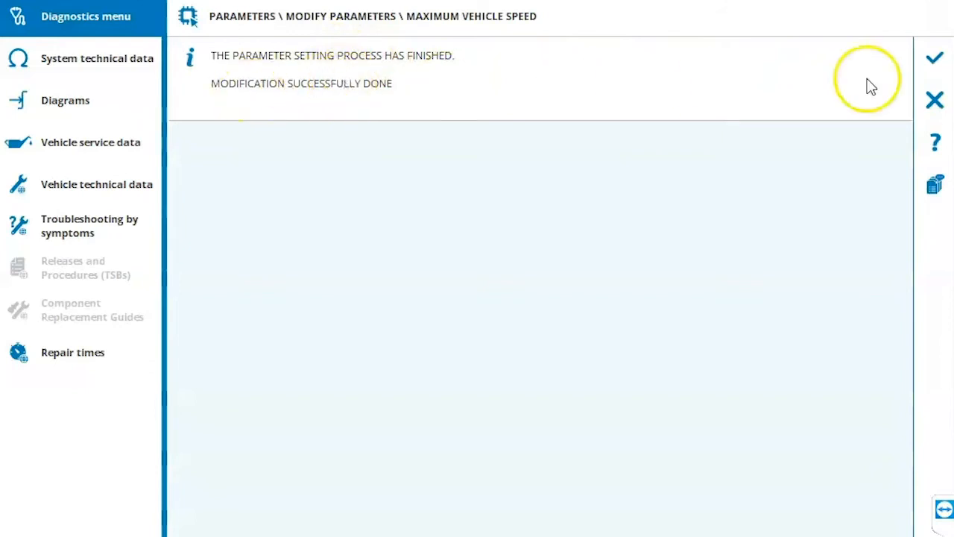
click(934, 57)
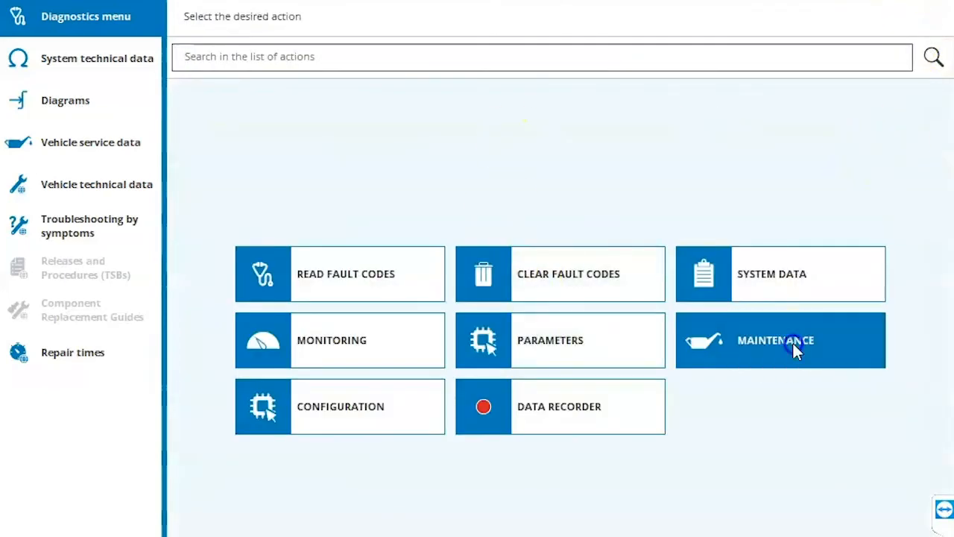
- Start the particulate filter regeneration from Maintenance, accepting the Expert Mode terms and warning
click(780, 339)
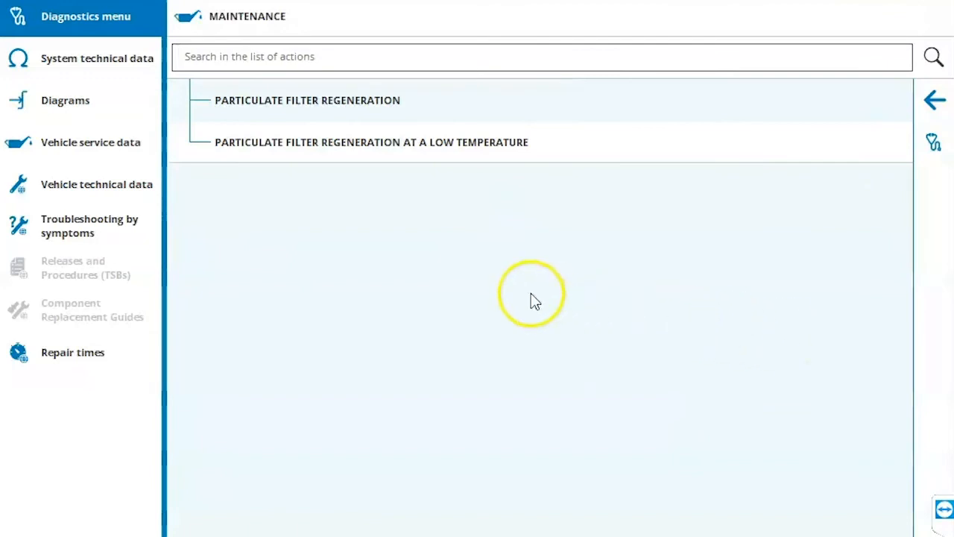
click(307, 100)
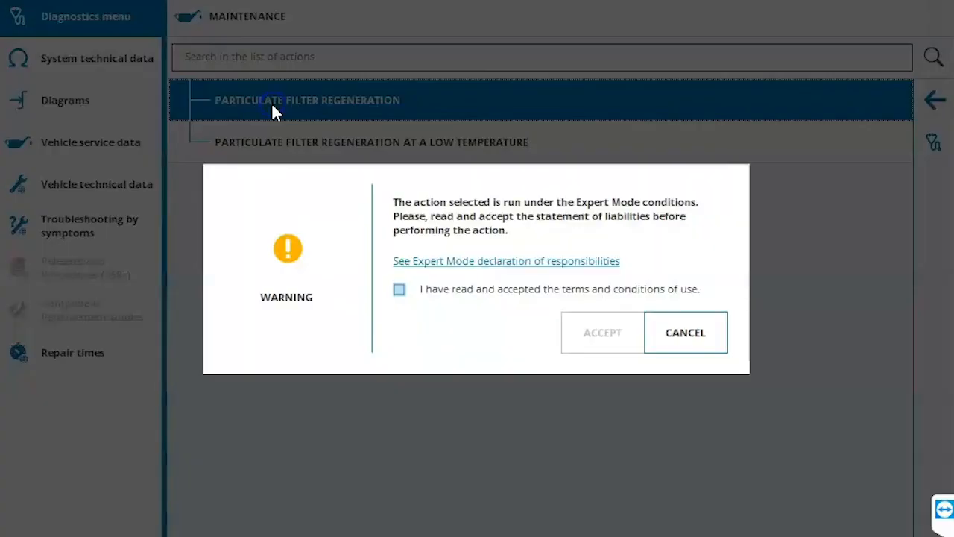
click(399, 289)
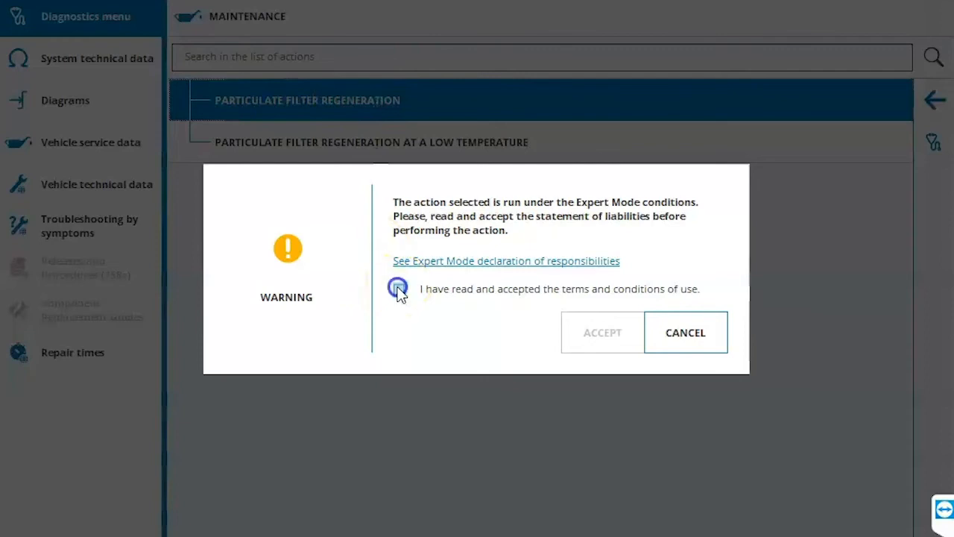
click(400, 289)
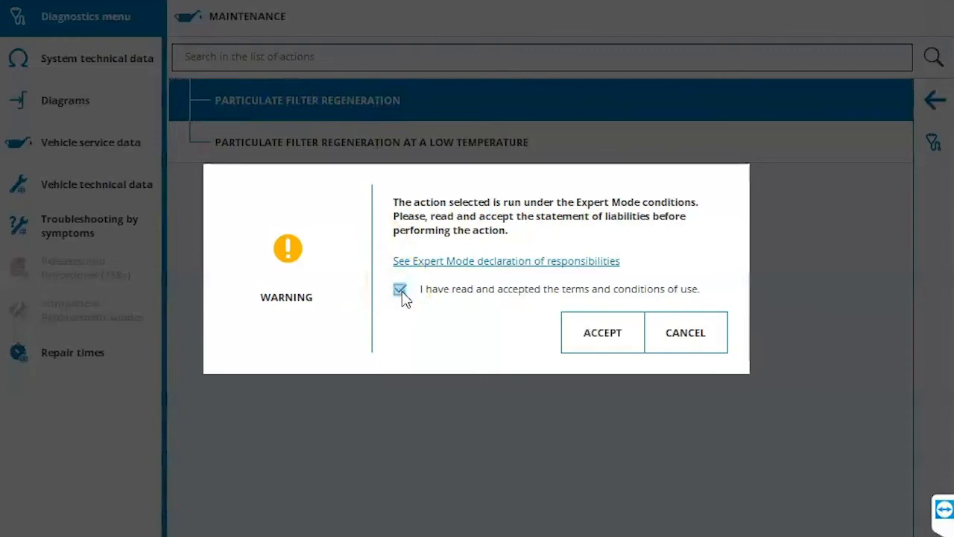
click(602, 333)
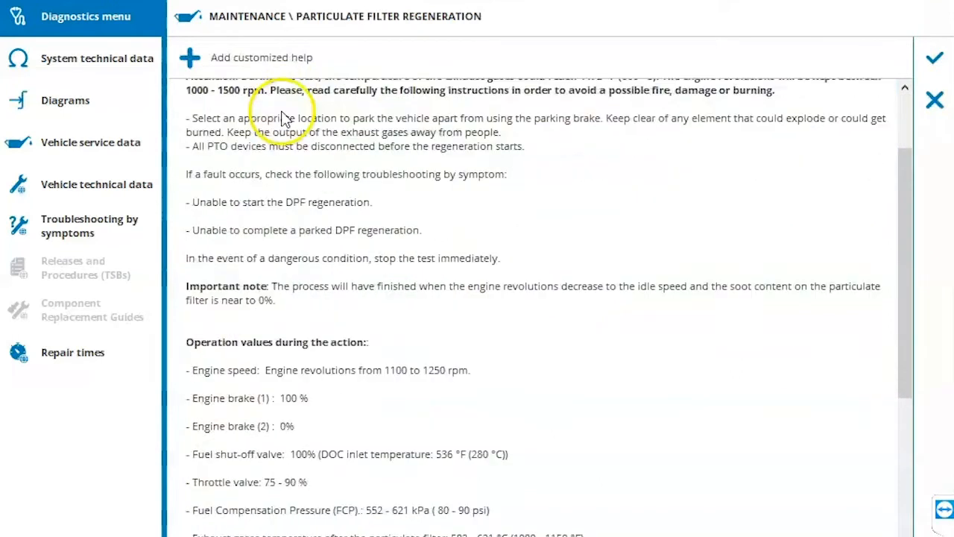
- Read through the regeneration instructions before running the test with live values graphed
scroll(down, 3)
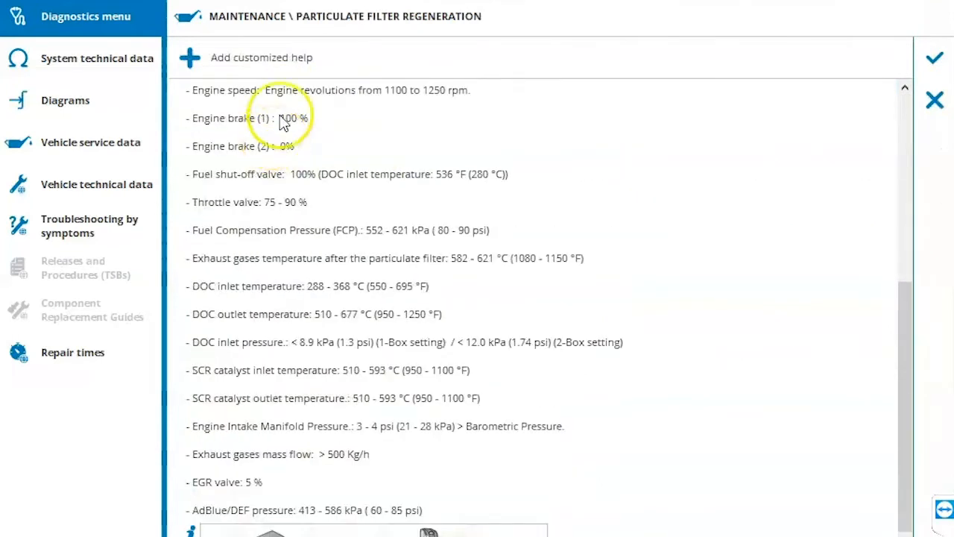
scroll(down, 3)
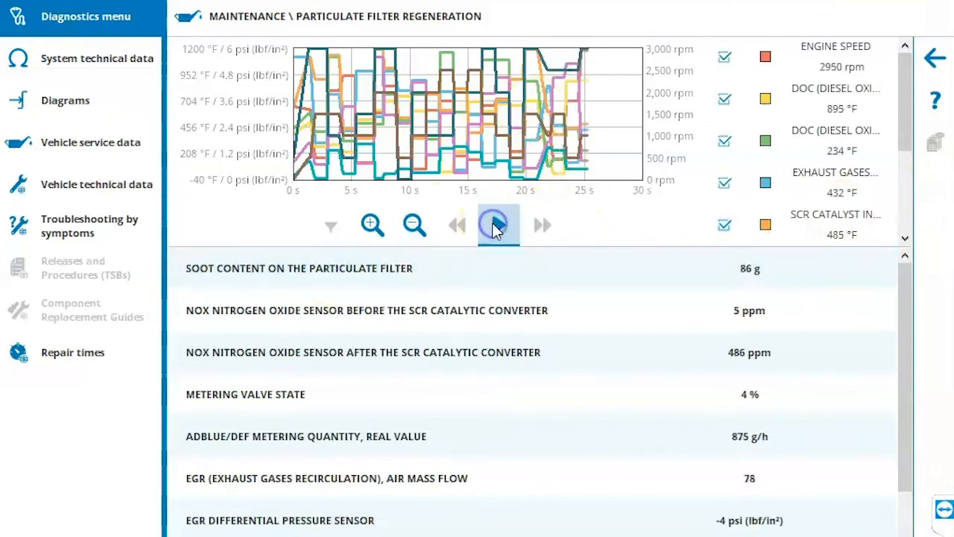
- Hide the engine speed and DOC inlet temperature traces, resume plotting and zoom out the time axis
click(498, 226)
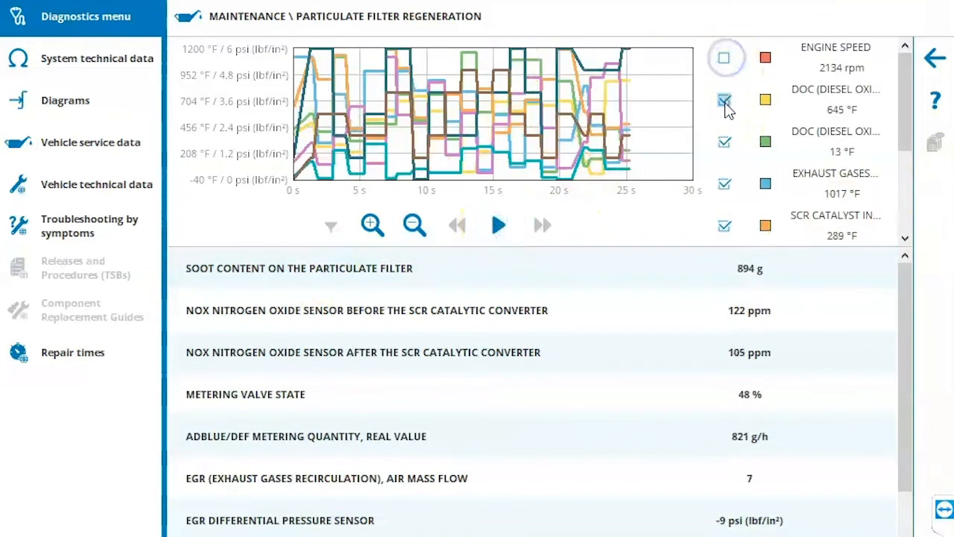
click(724, 184)
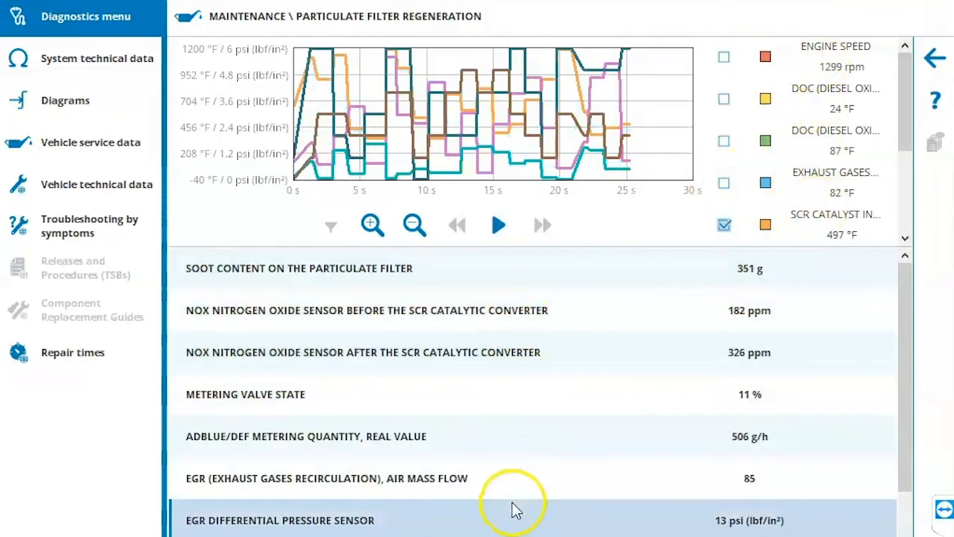
click(498, 225)
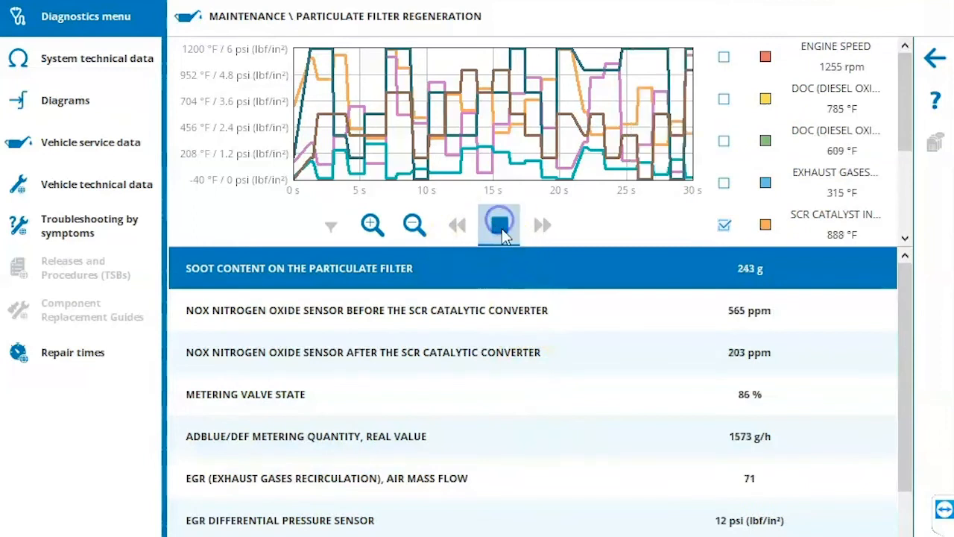
click(372, 224)
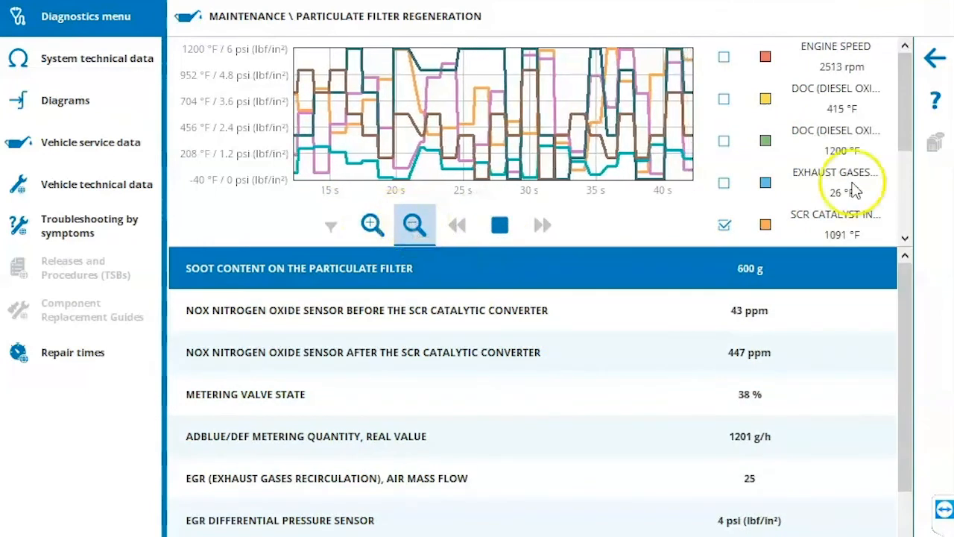
- Return to the live values list, end the regeneration and dismiss the saved graphs prompt
click(934, 225)
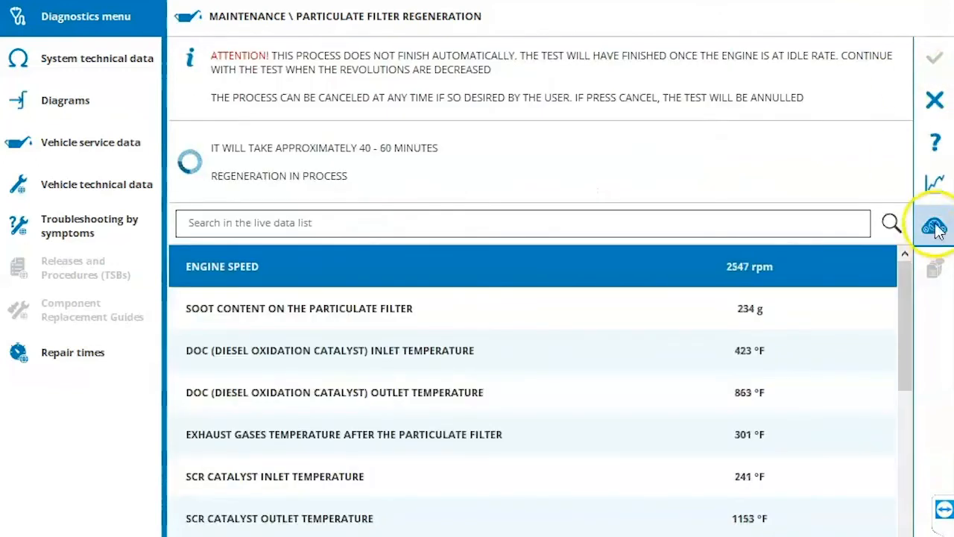
click(934, 225)
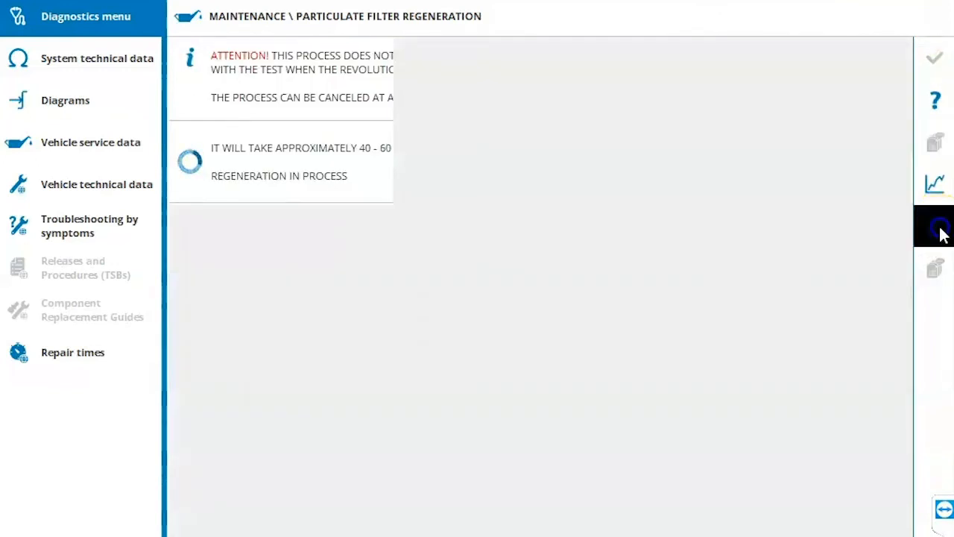
click(934, 183)
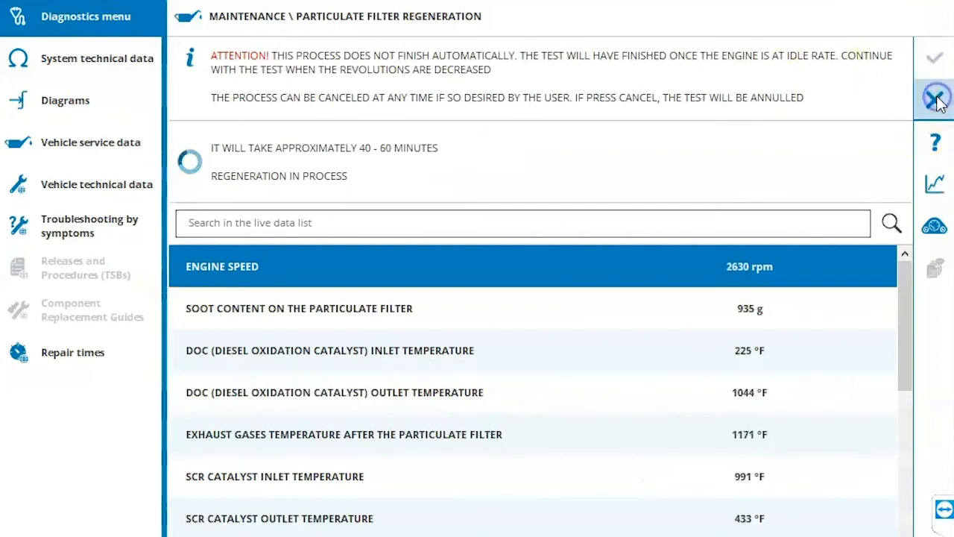
click(934, 99)
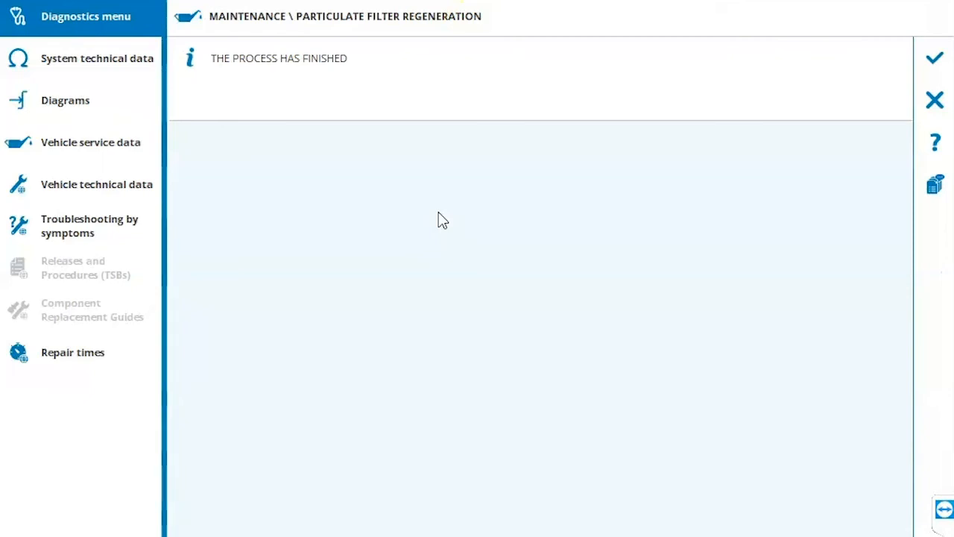
mouse_move(816, 138)
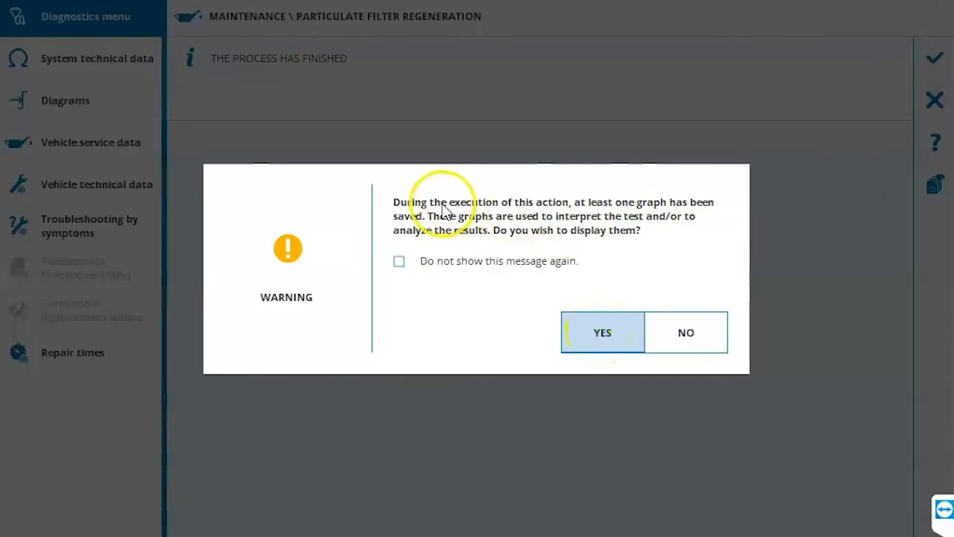
mouse_move(417, 224)
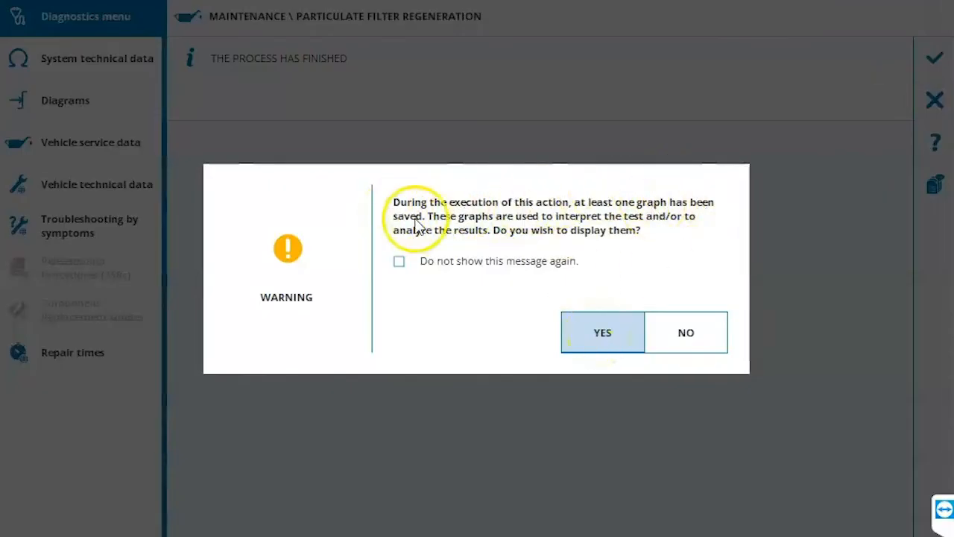
click(602, 332)
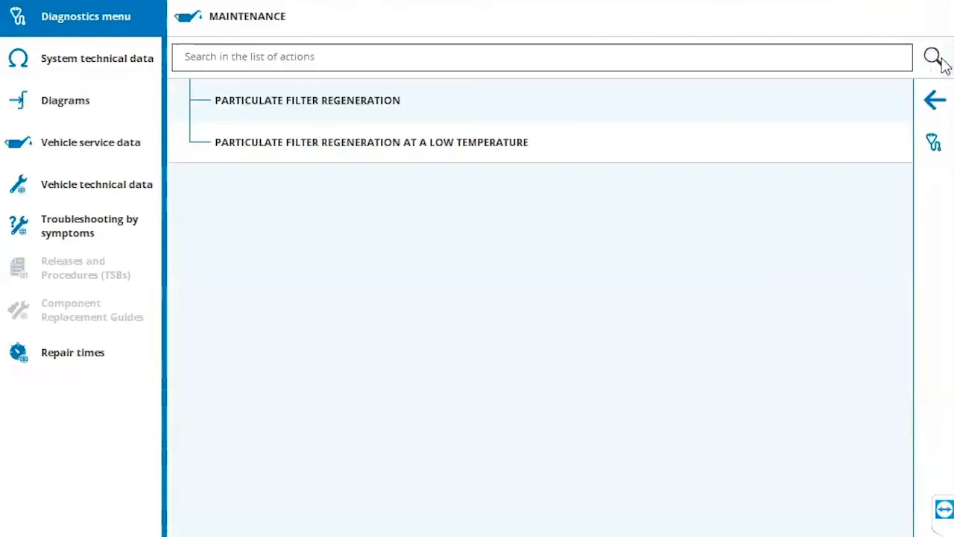
- Review the Passwords Management options under Configuration and return to the main action menu
click(934, 100)
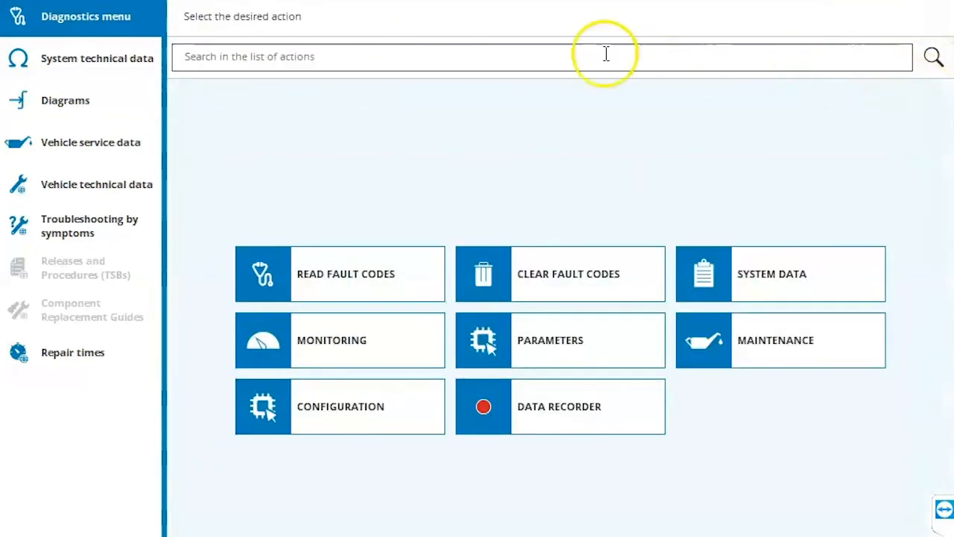
click(339, 407)
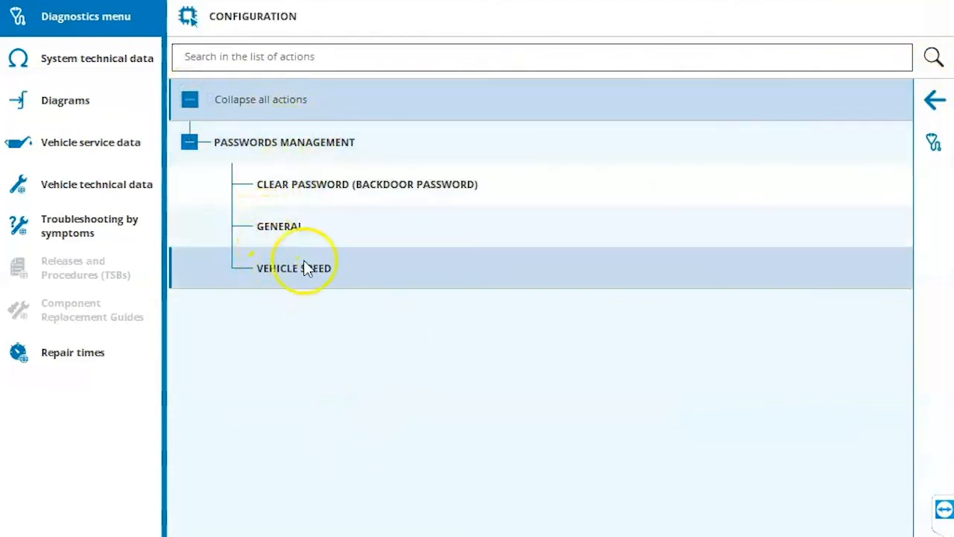
click(189, 99)
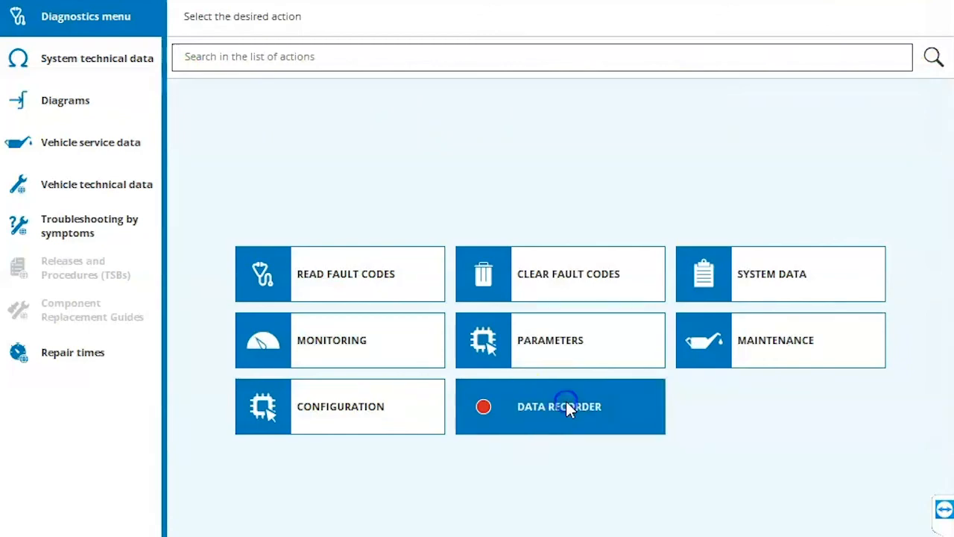
- Start a data recorder session with nine measurements, from driving mode request to vehicle tilt
click(559, 406)
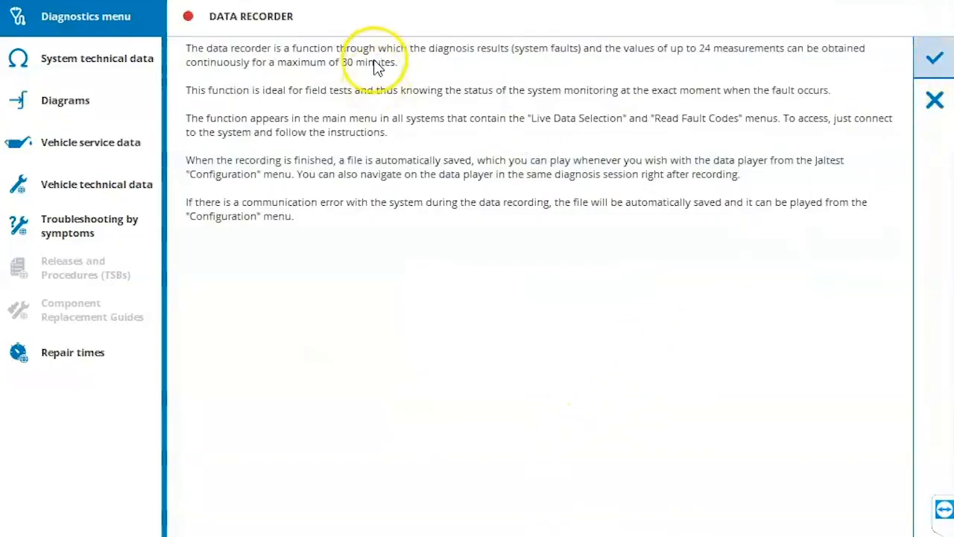
mouse_move(706, 58)
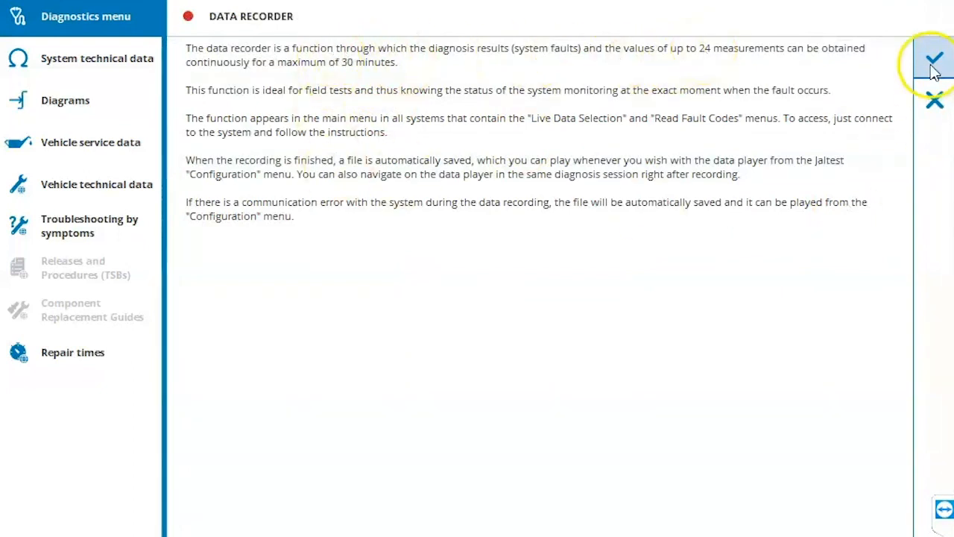
click(934, 59)
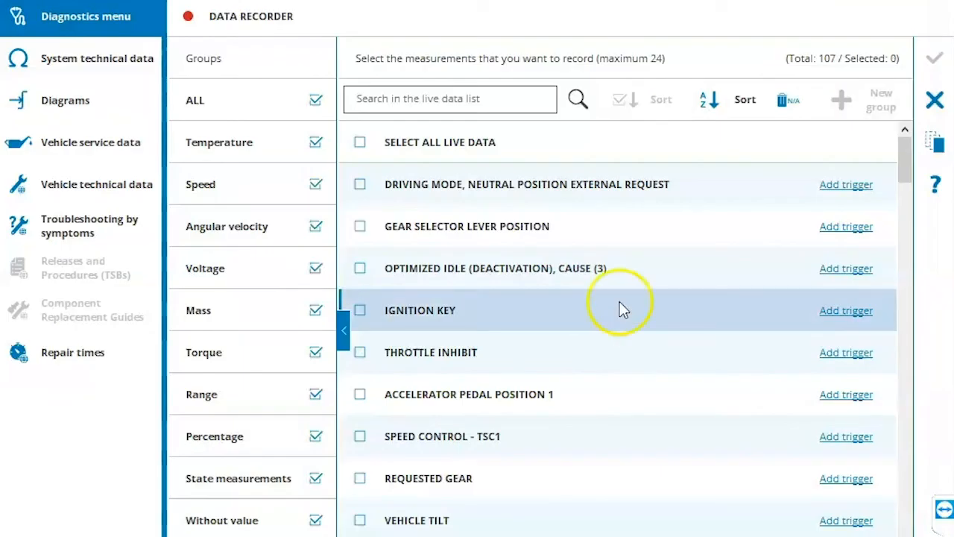
click(360, 184)
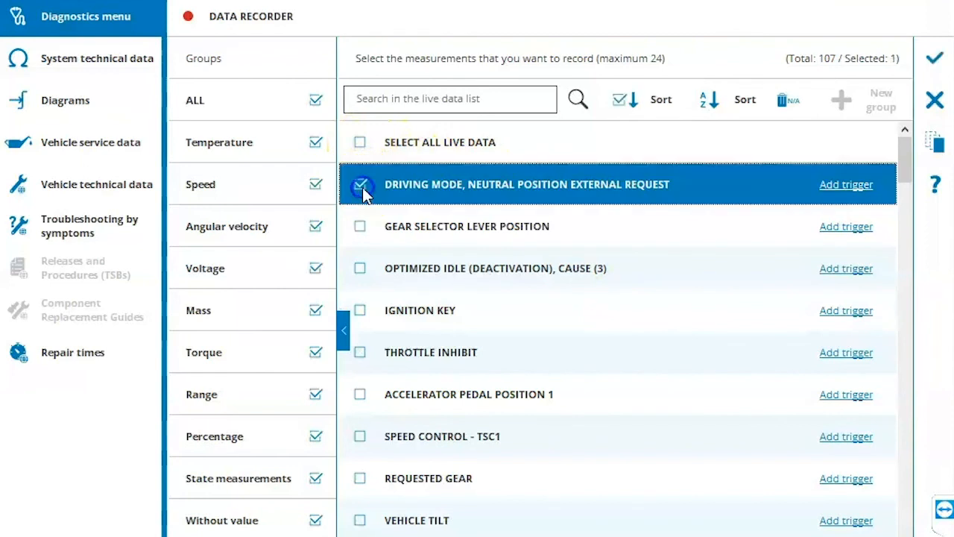
click(360, 226)
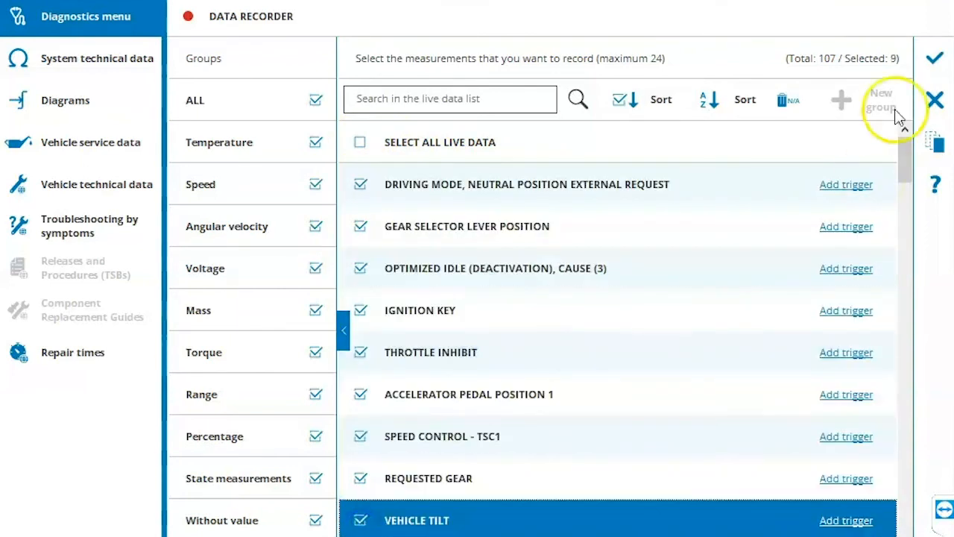
click(360, 519)
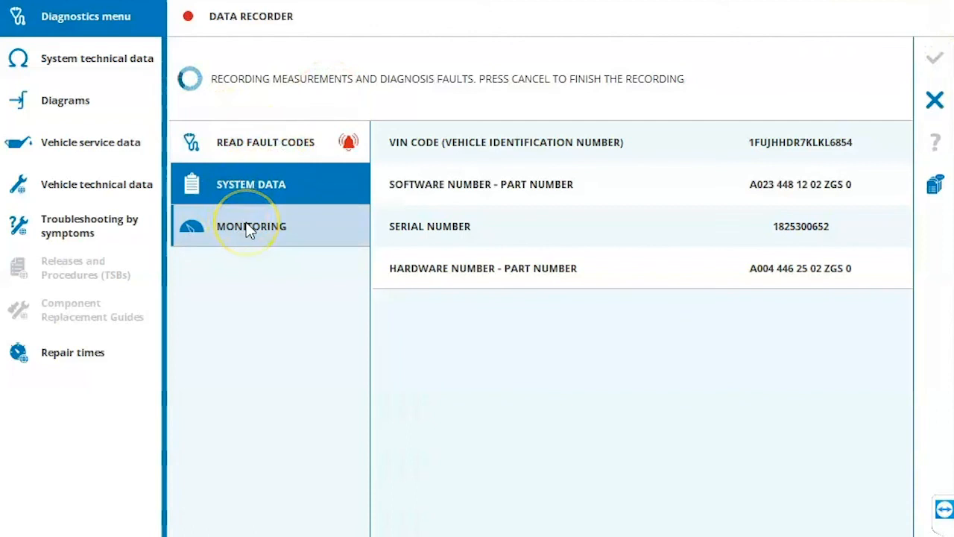
- Check the Monitoring and System Data values, stop the recording and decline playing it back
click(251, 226)
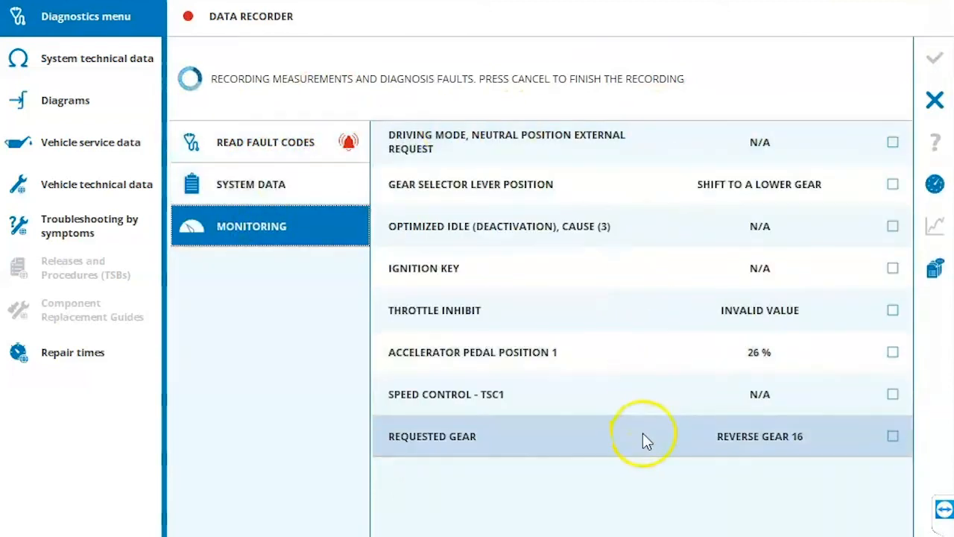
click(250, 184)
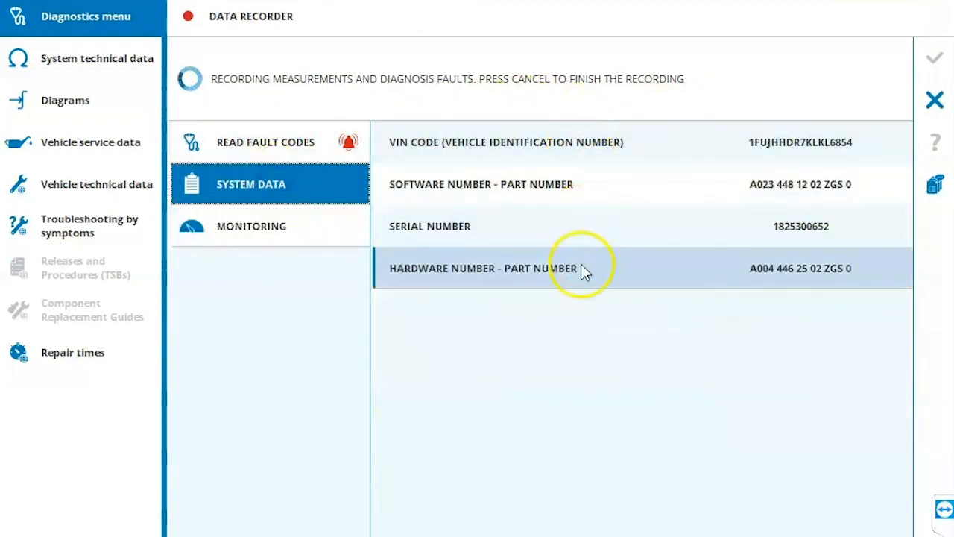
click(266, 142)
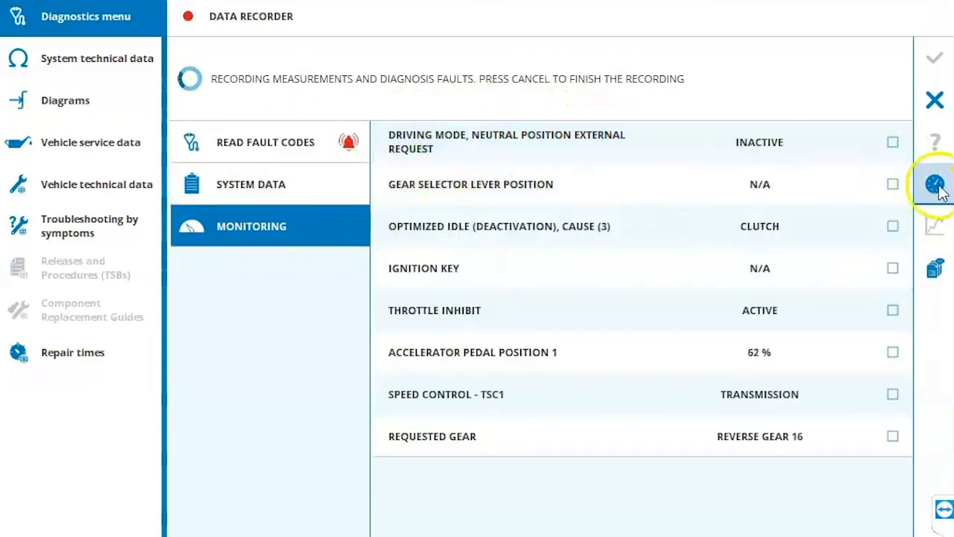
click(934, 184)
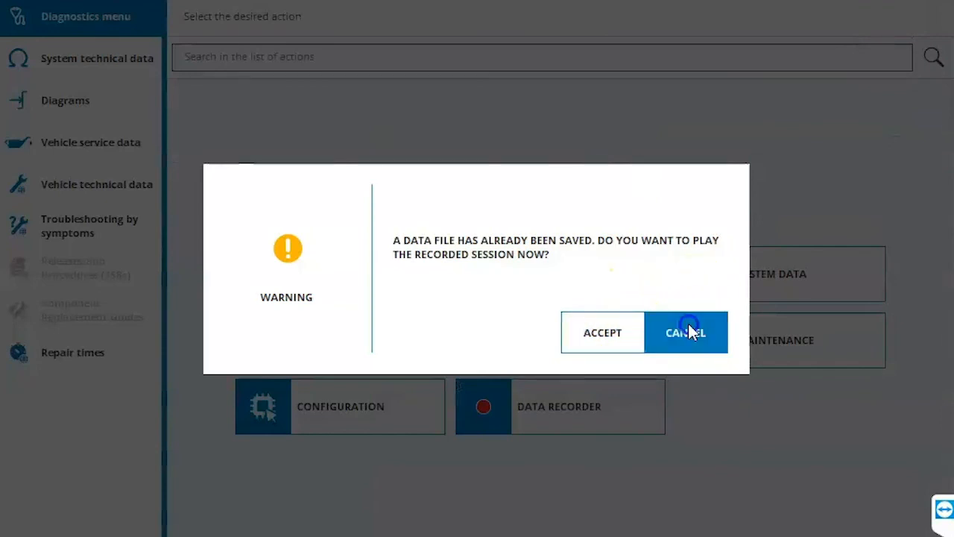
click(685, 331)
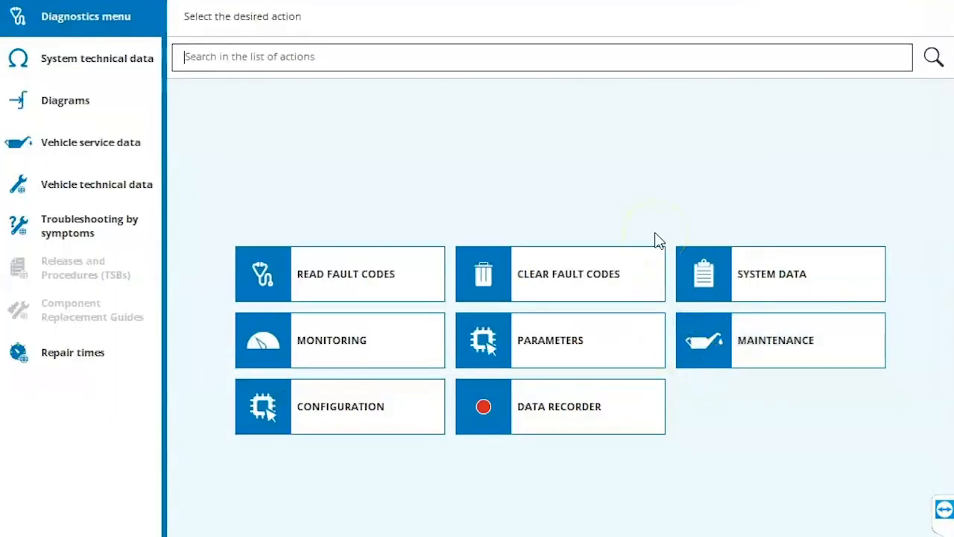